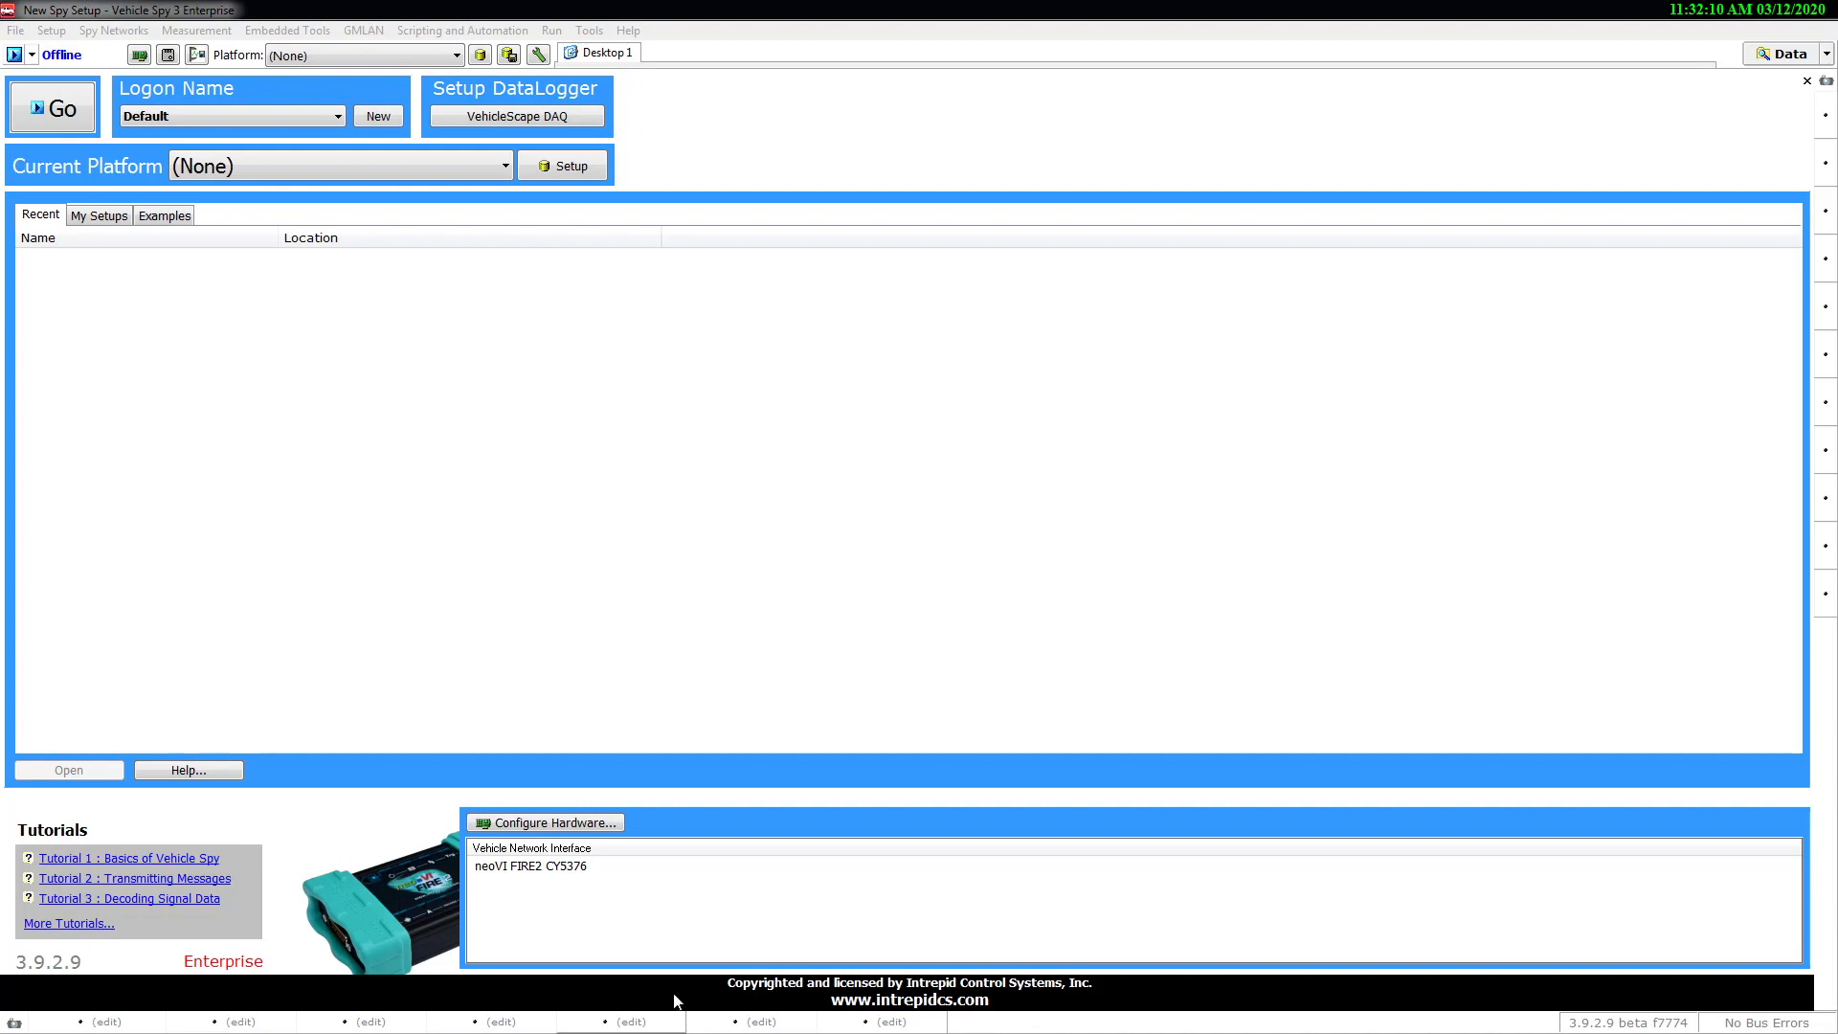
Open VehicleScape DAQ setup for DAQ 1 and show its Current Platform list.
left_click(539, 866)
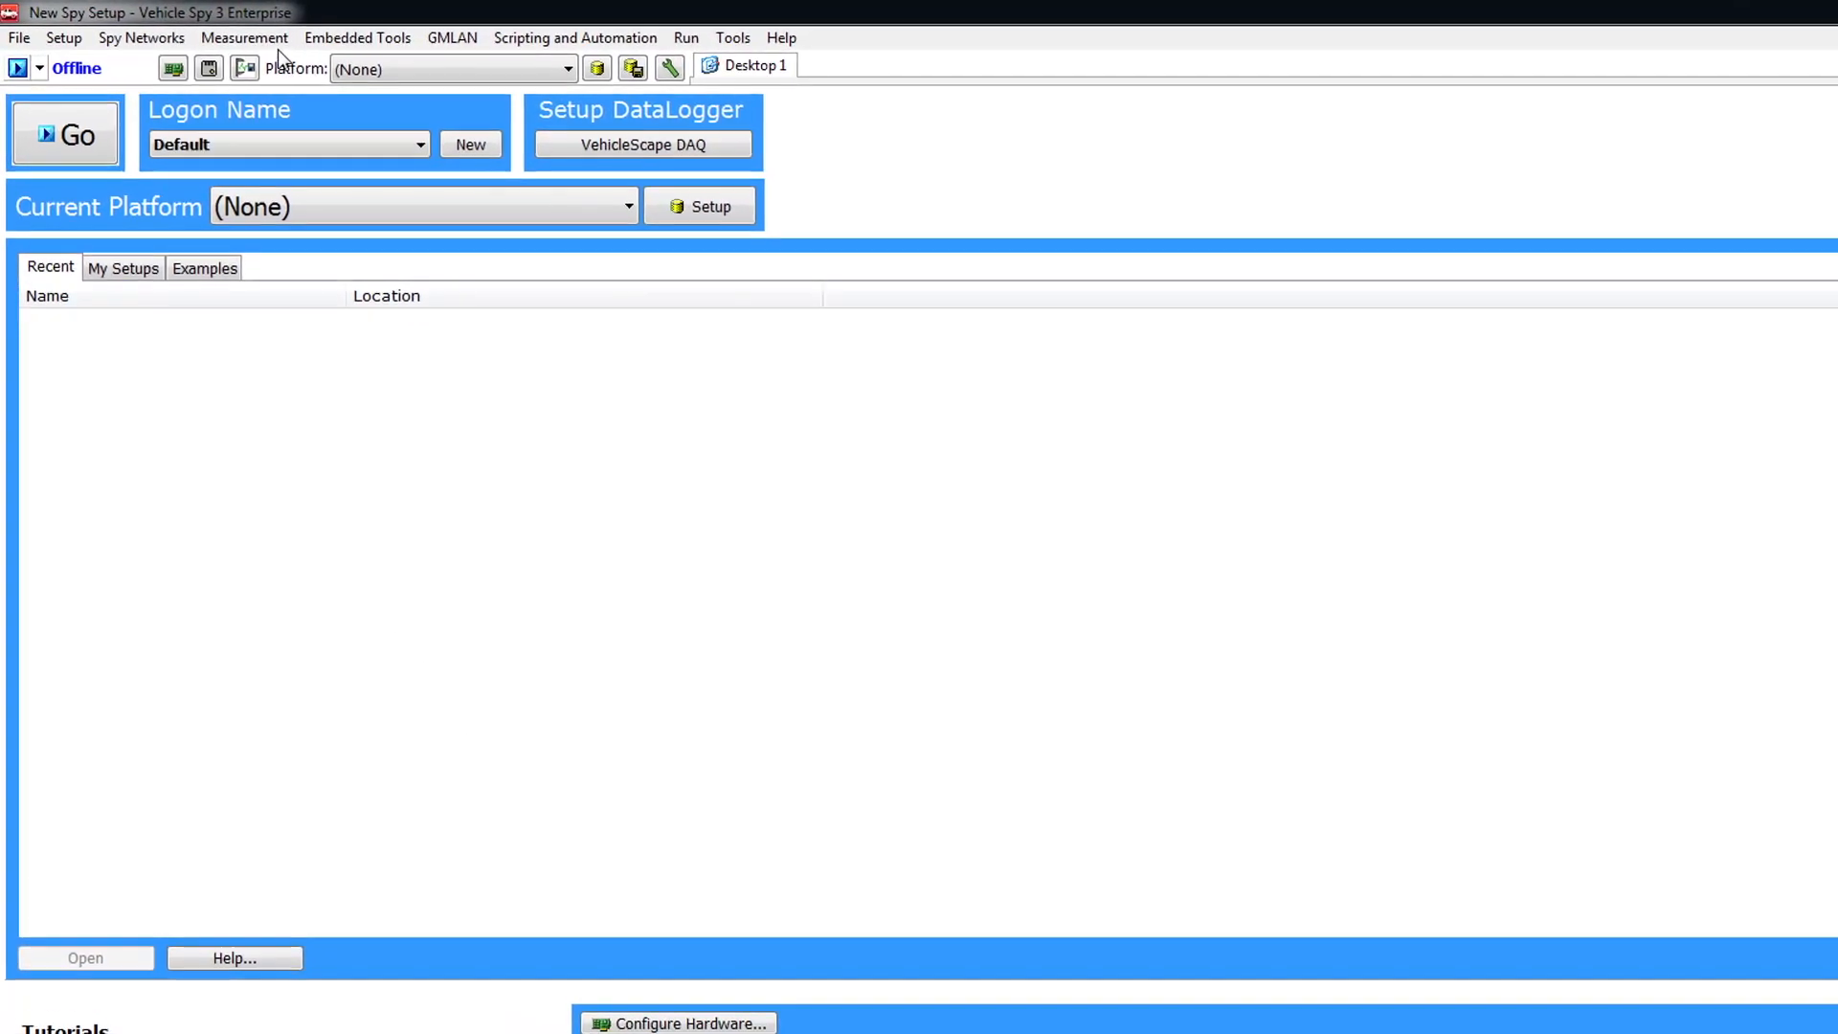
left_click(244, 38)
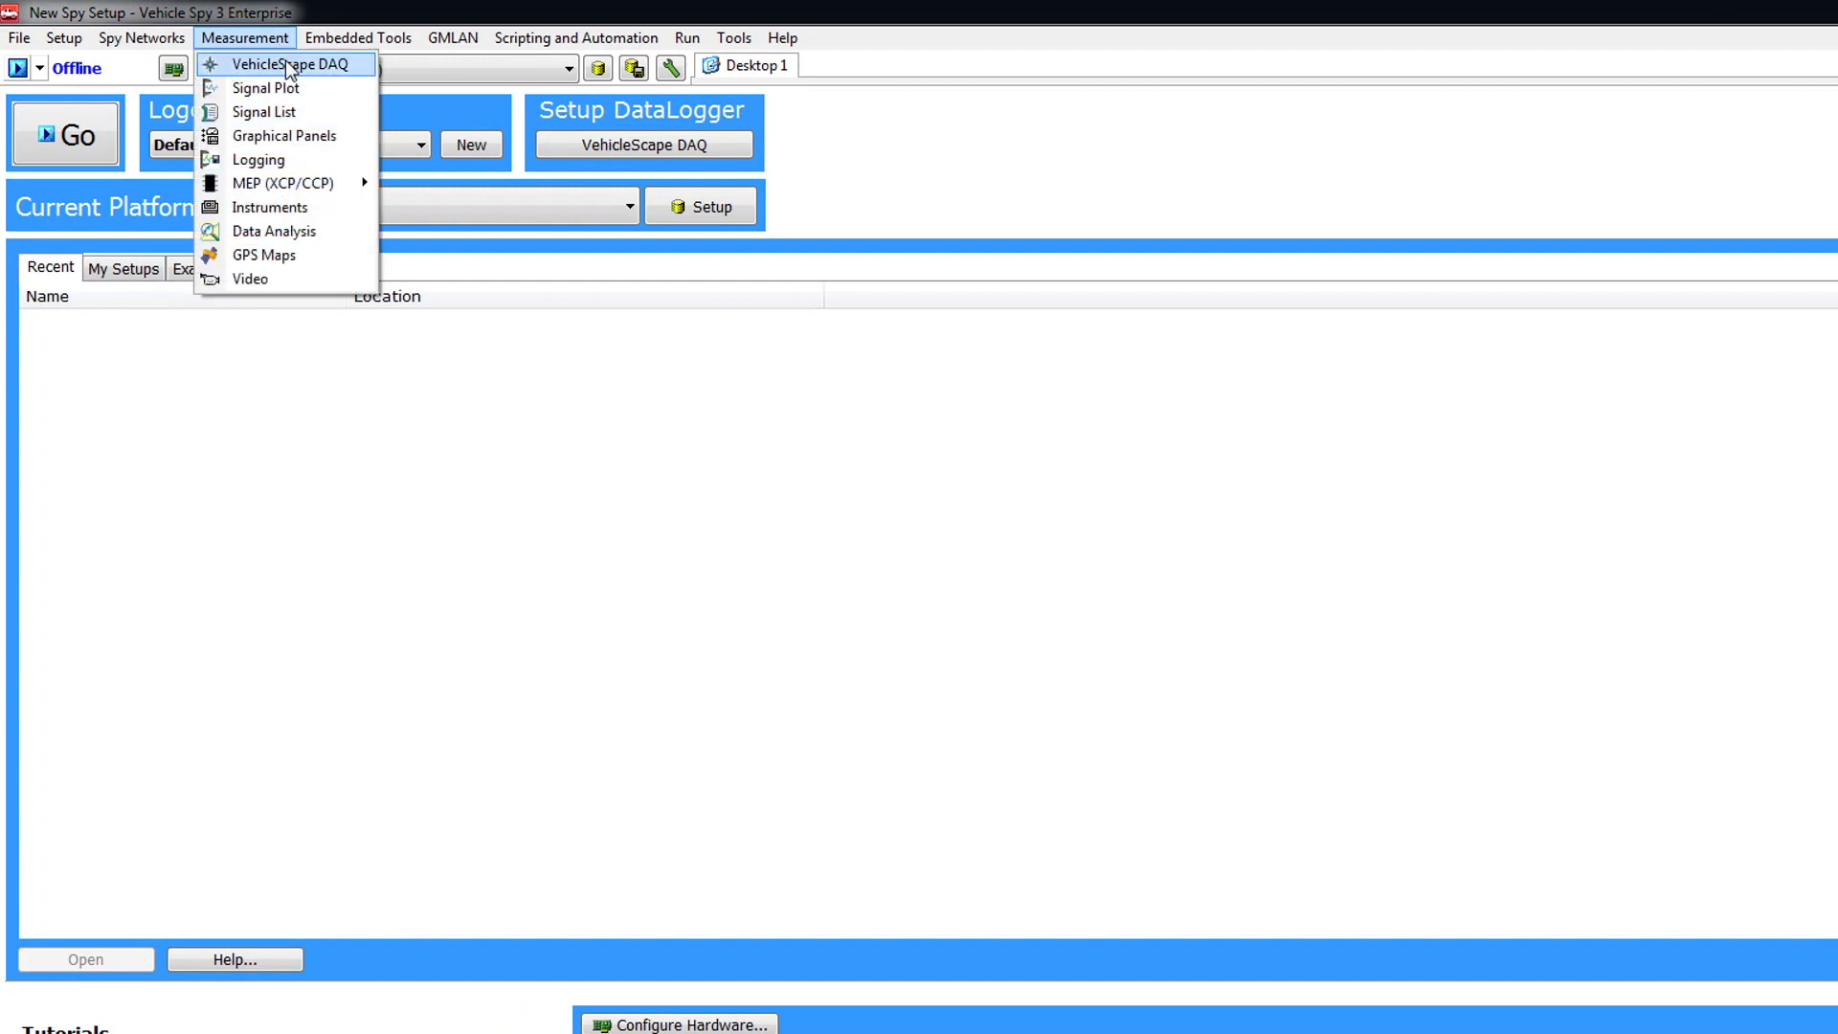
mouse_move(624, 298)
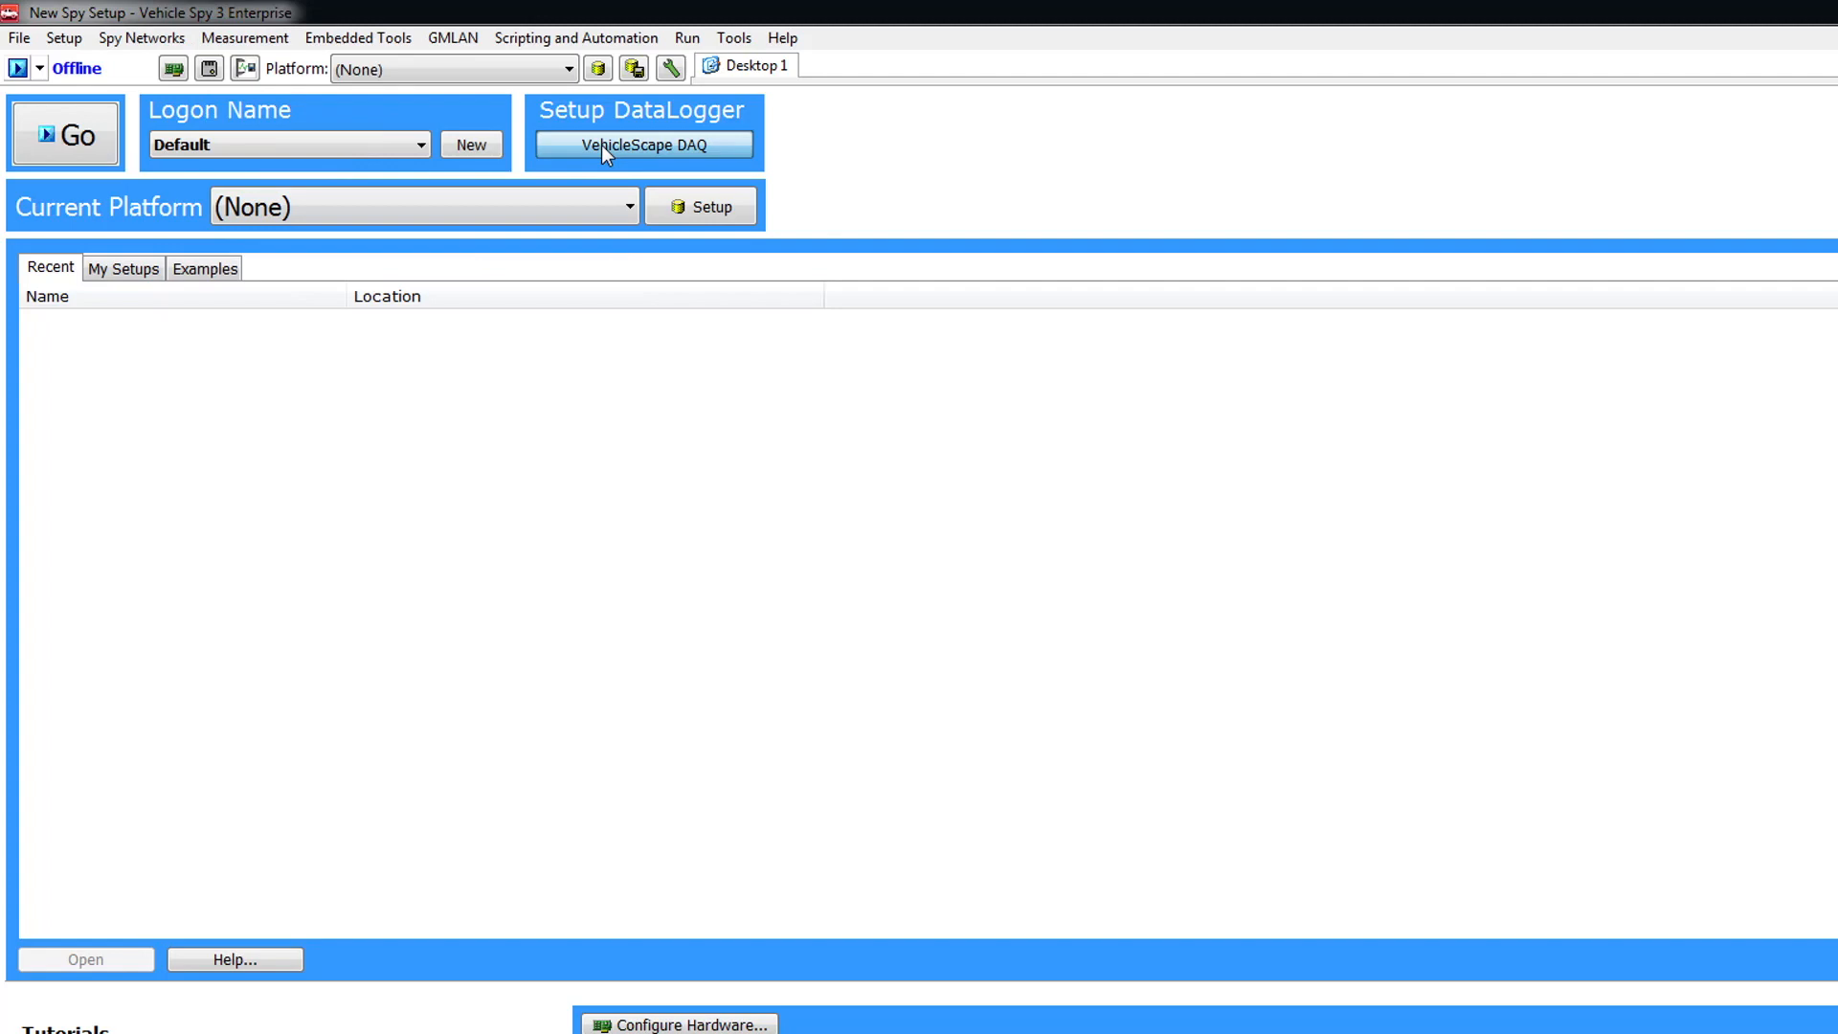
left_click(642, 145)
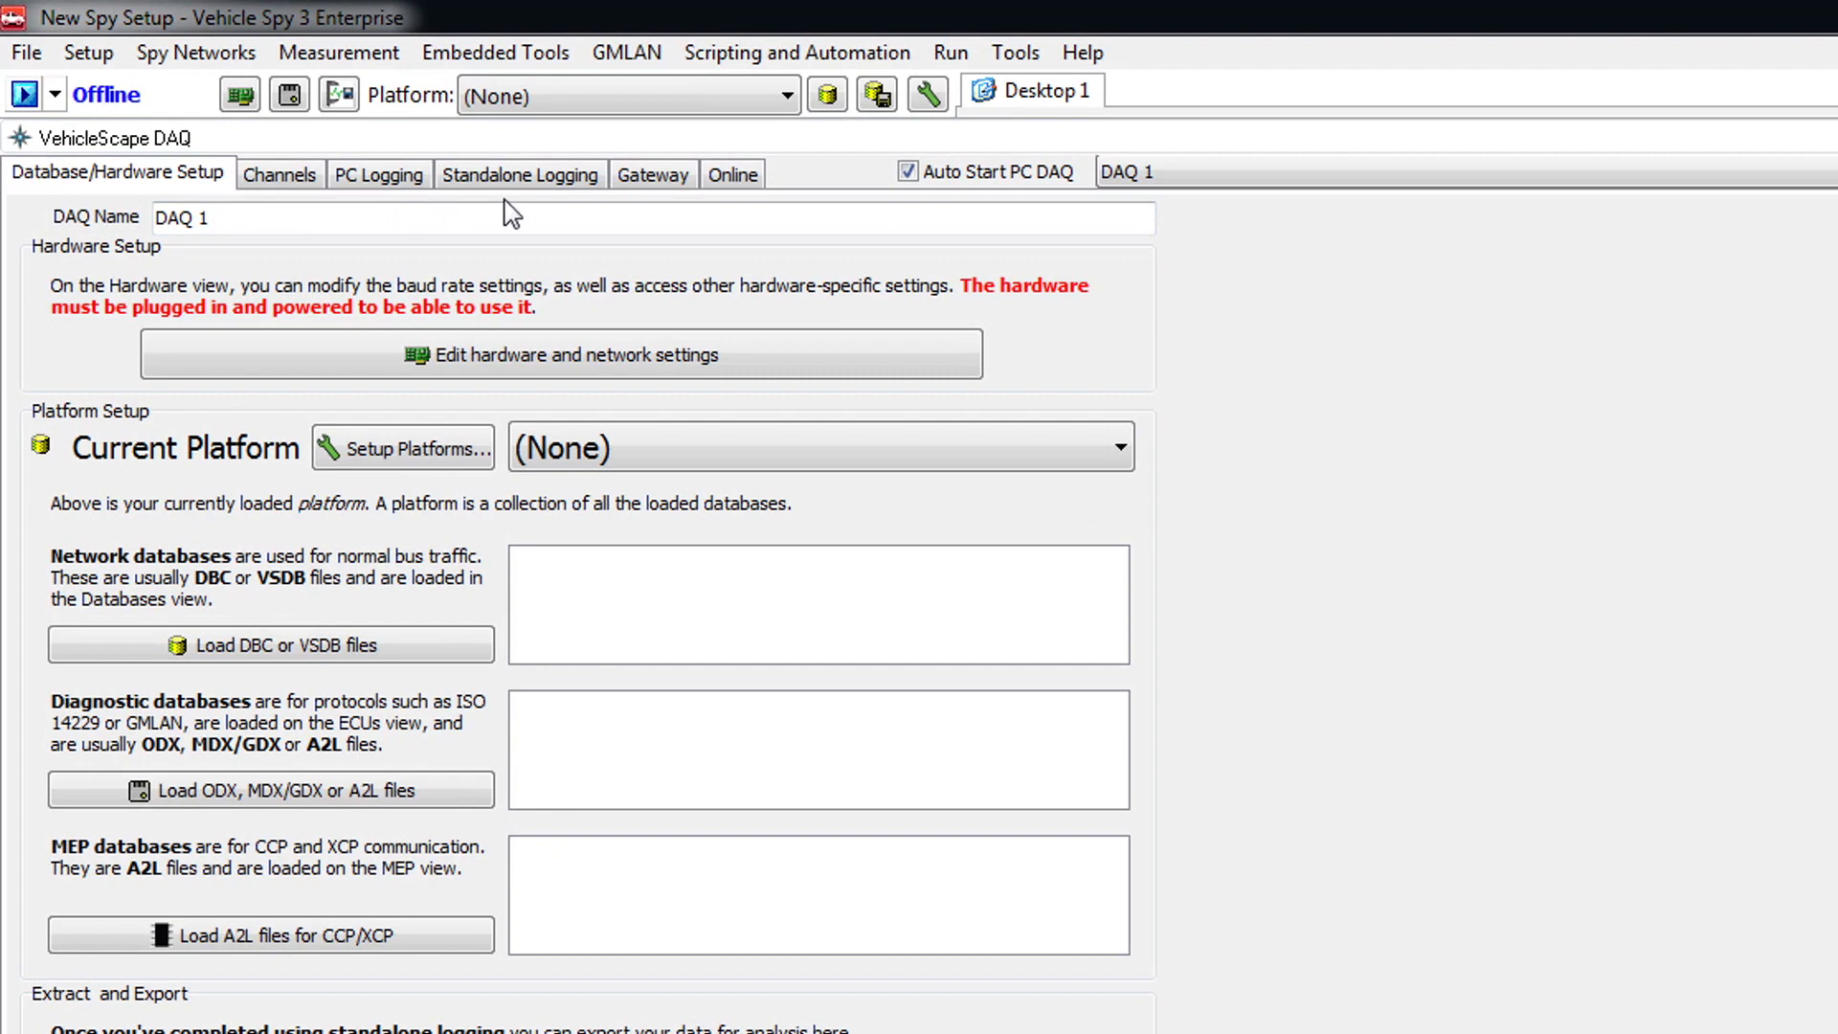
mouse_move(721, 196)
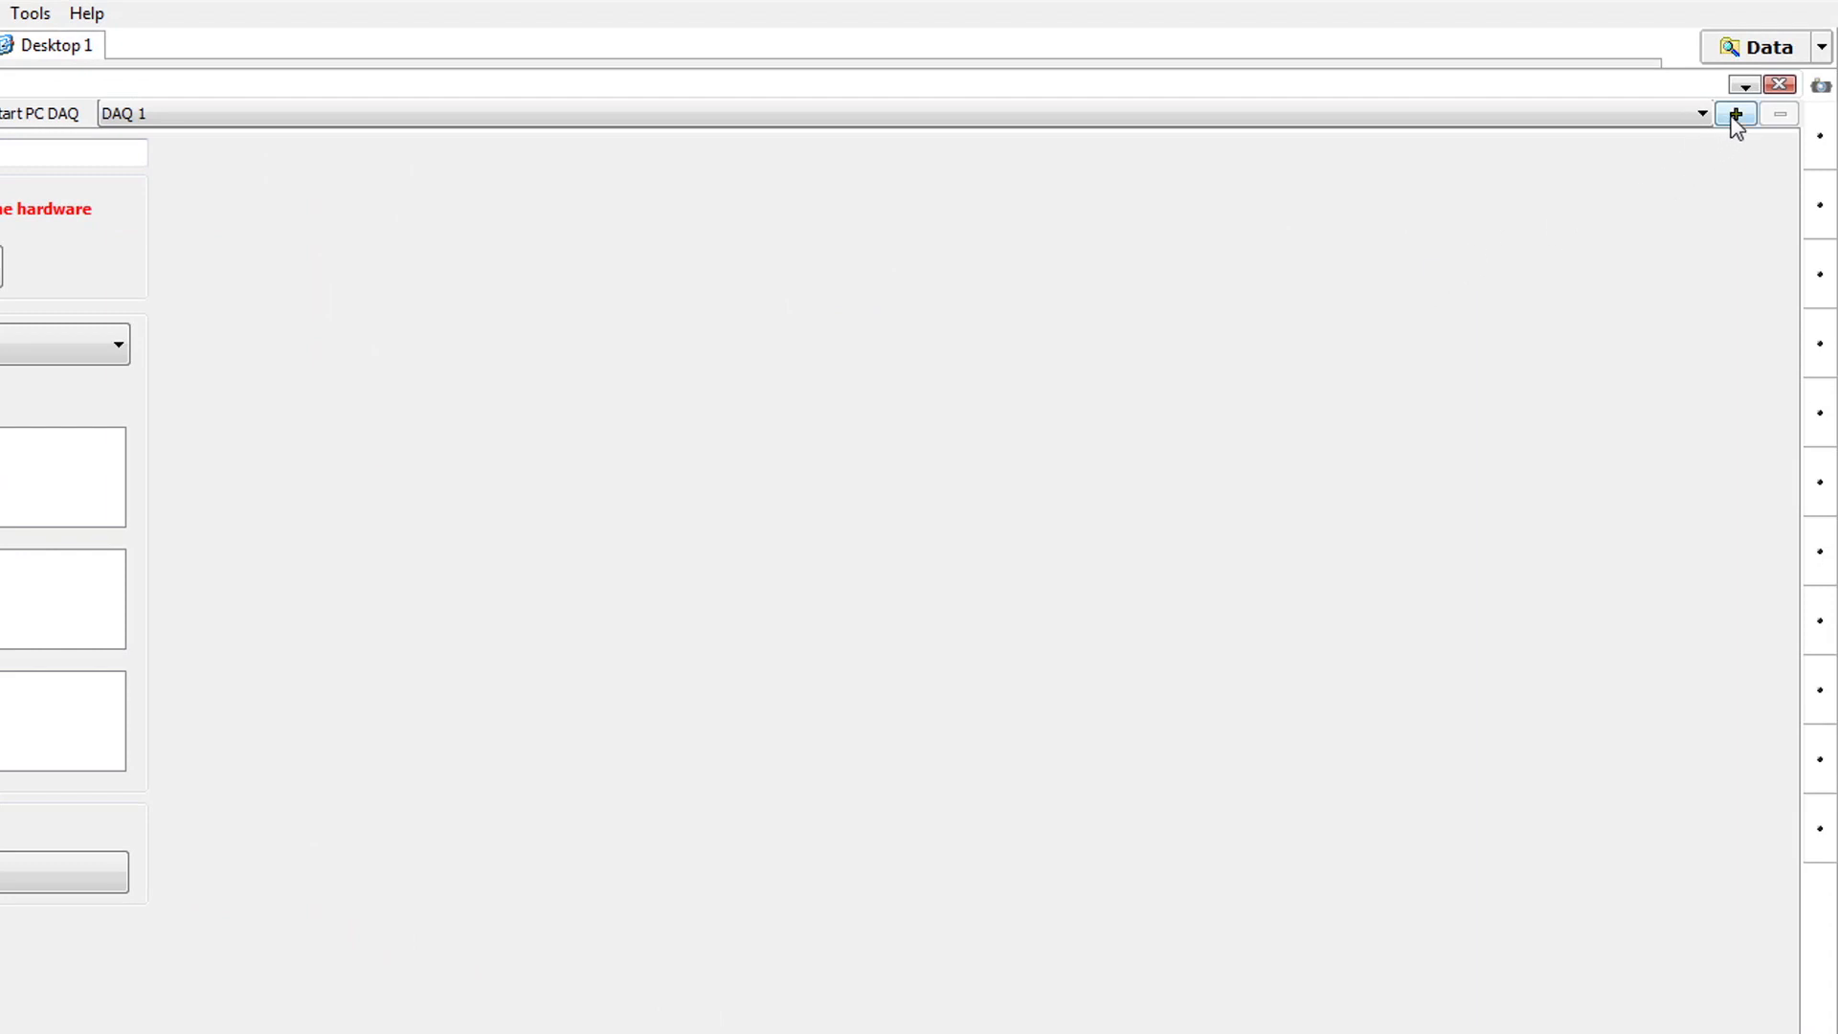
left_click(1740, 115)
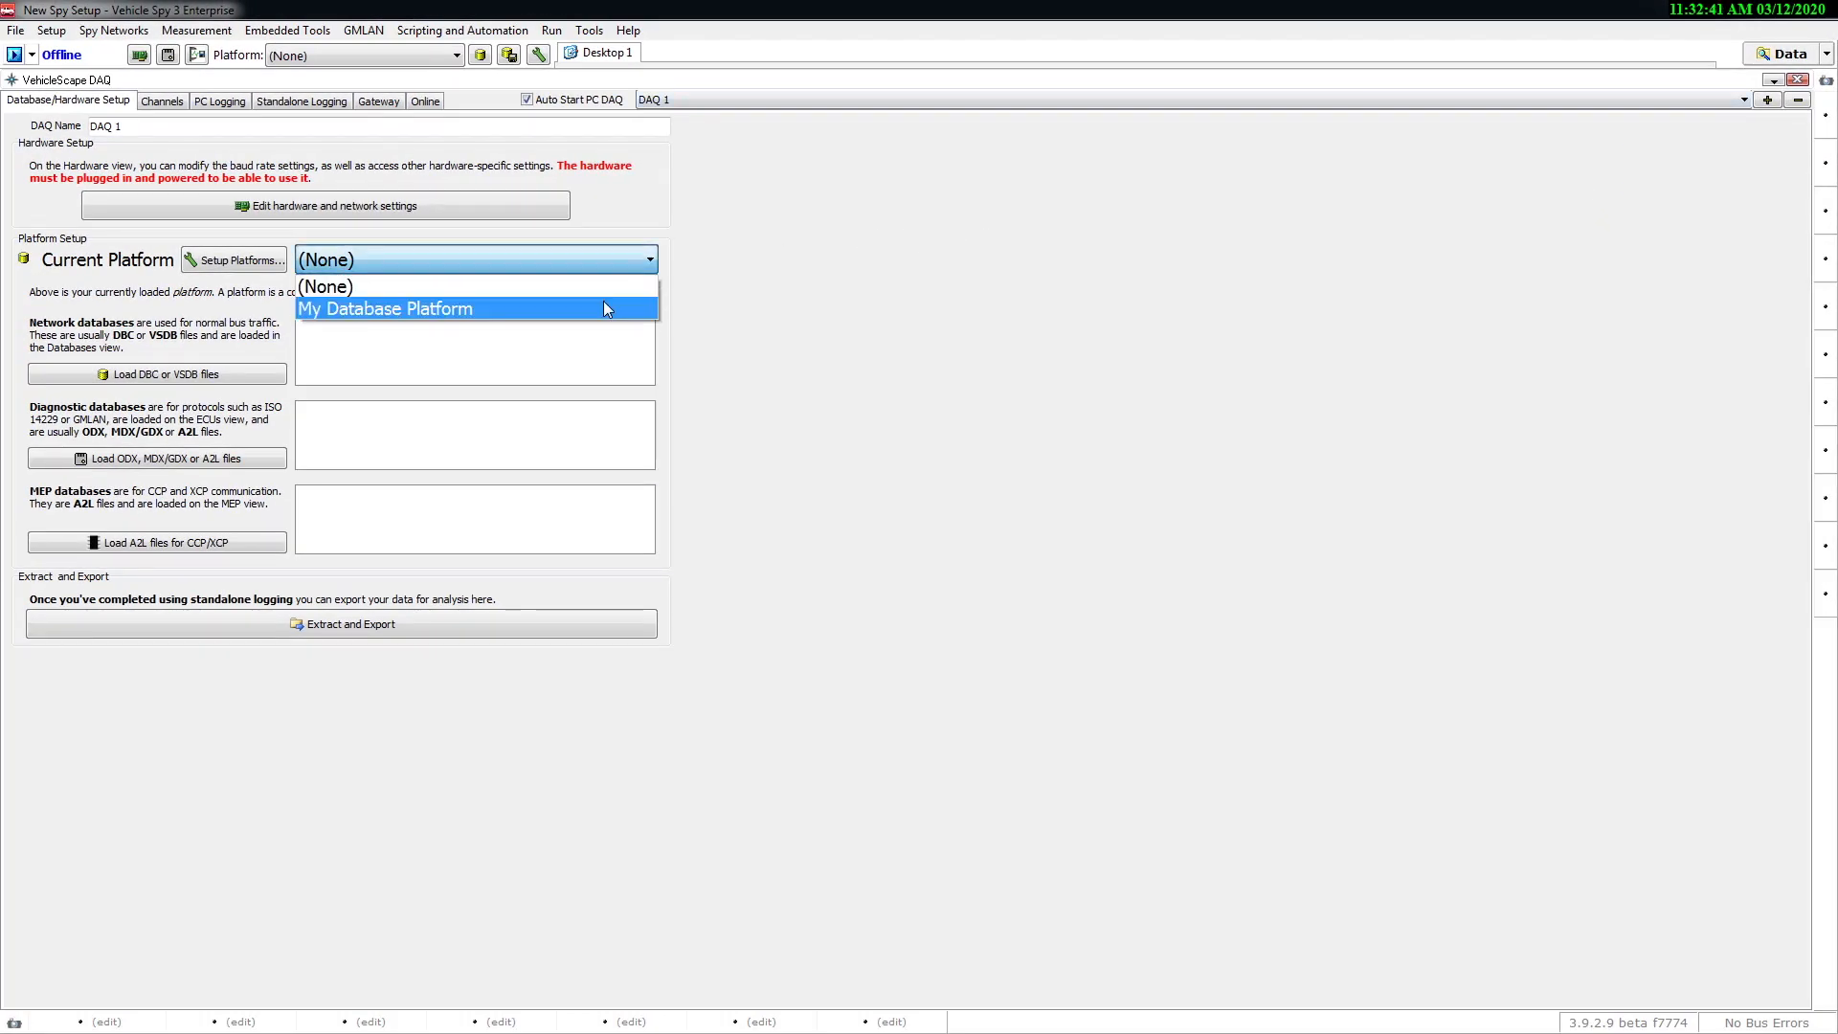
Load My Database Platform, add HID Bus Voltage, HID Temperature and Link Speed channels, then open Collection 1.
left_click(385, 308)
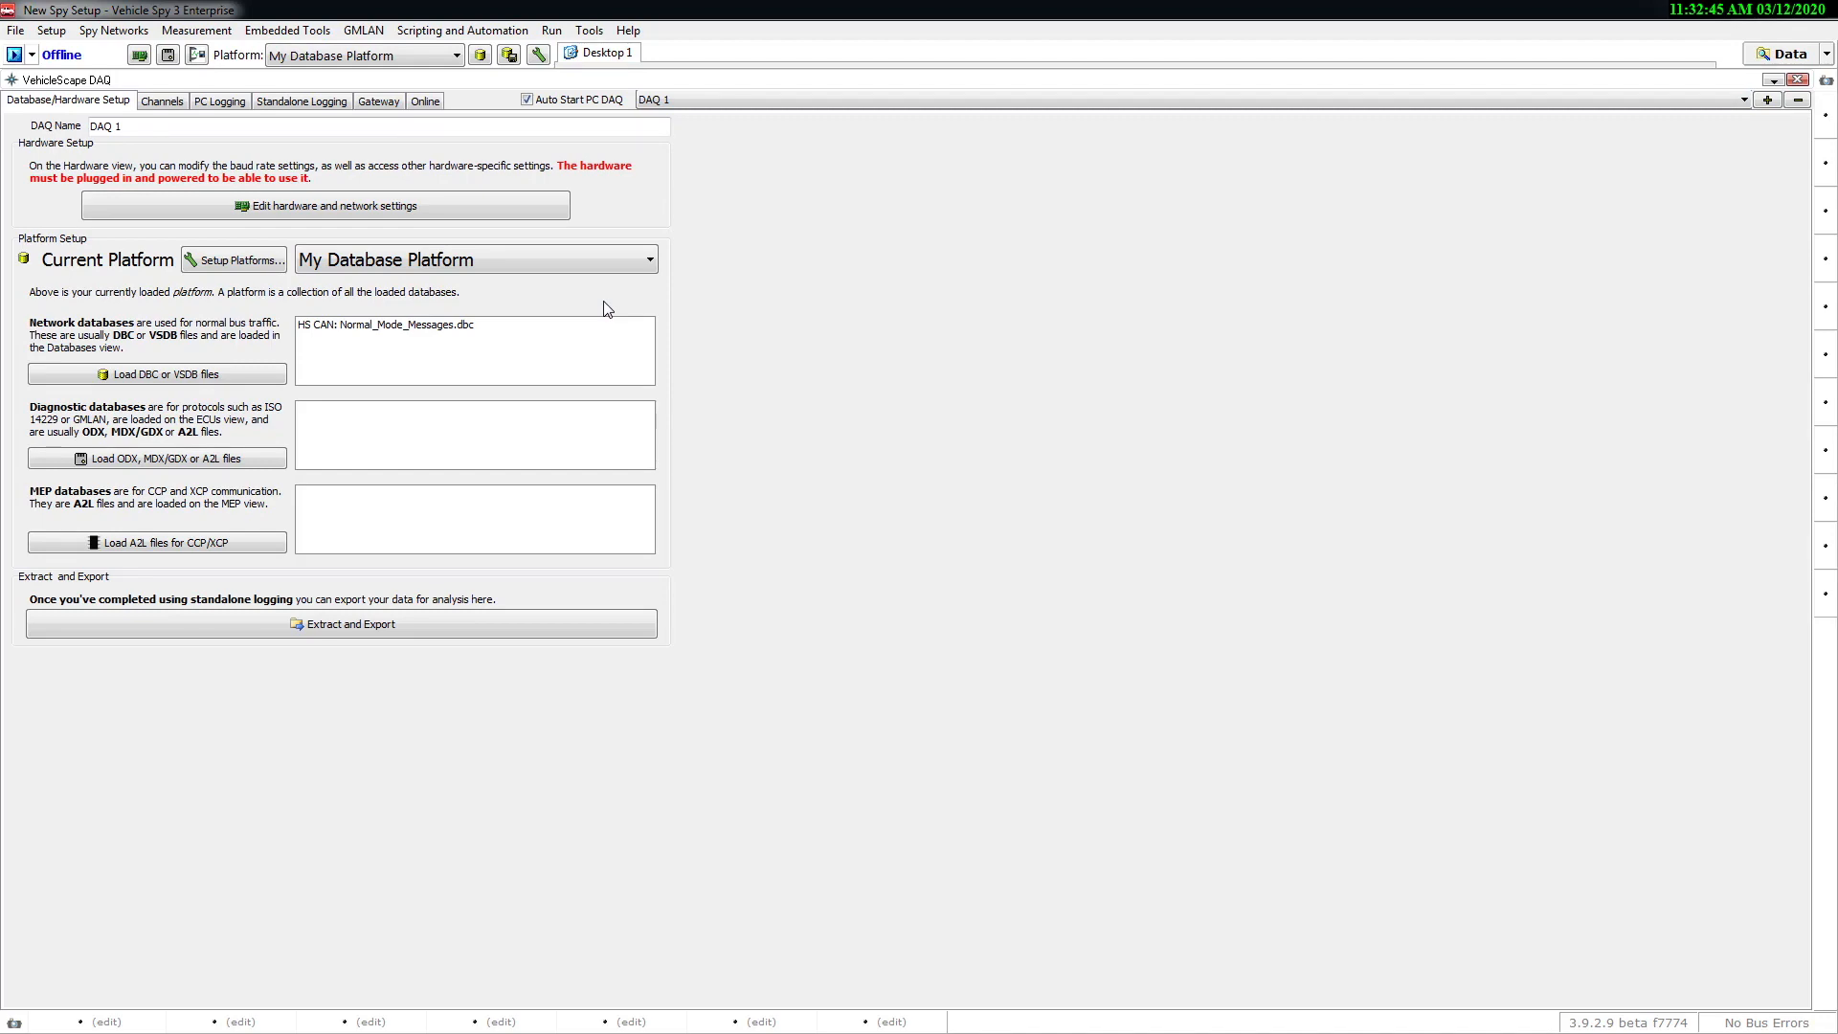
left_click(161, 100)
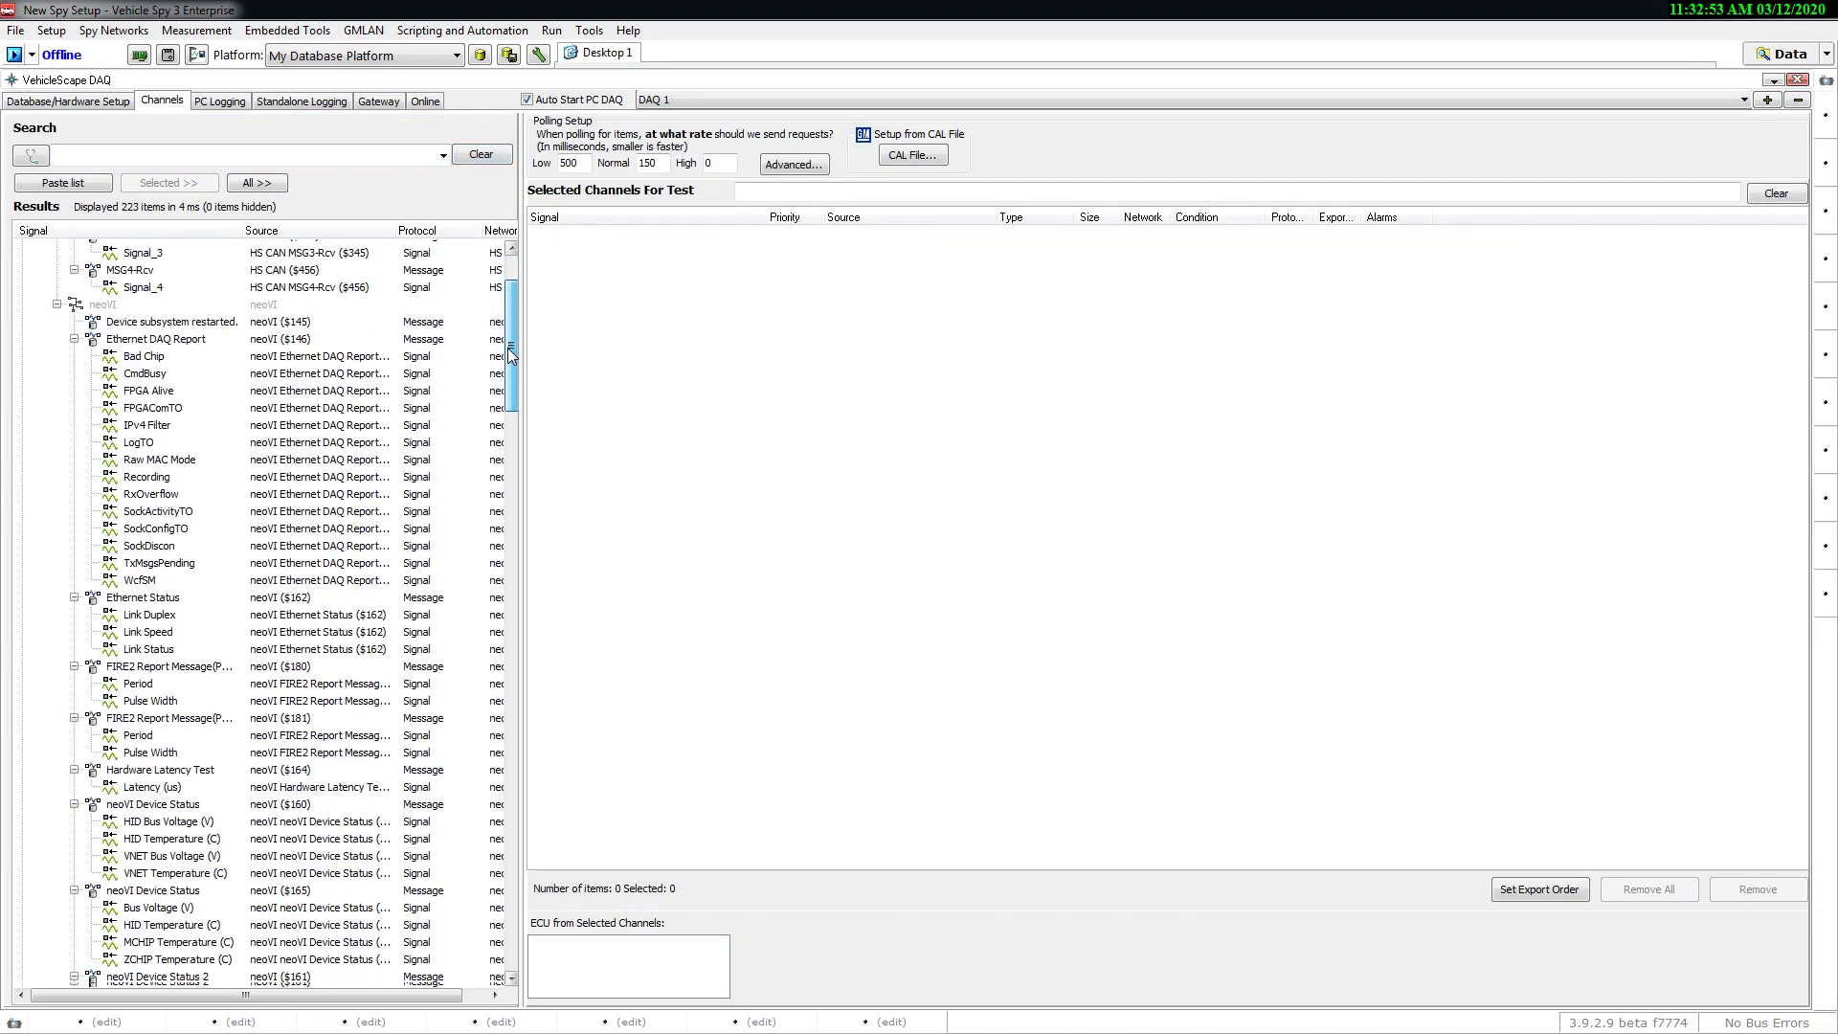
left_click(171, 182)
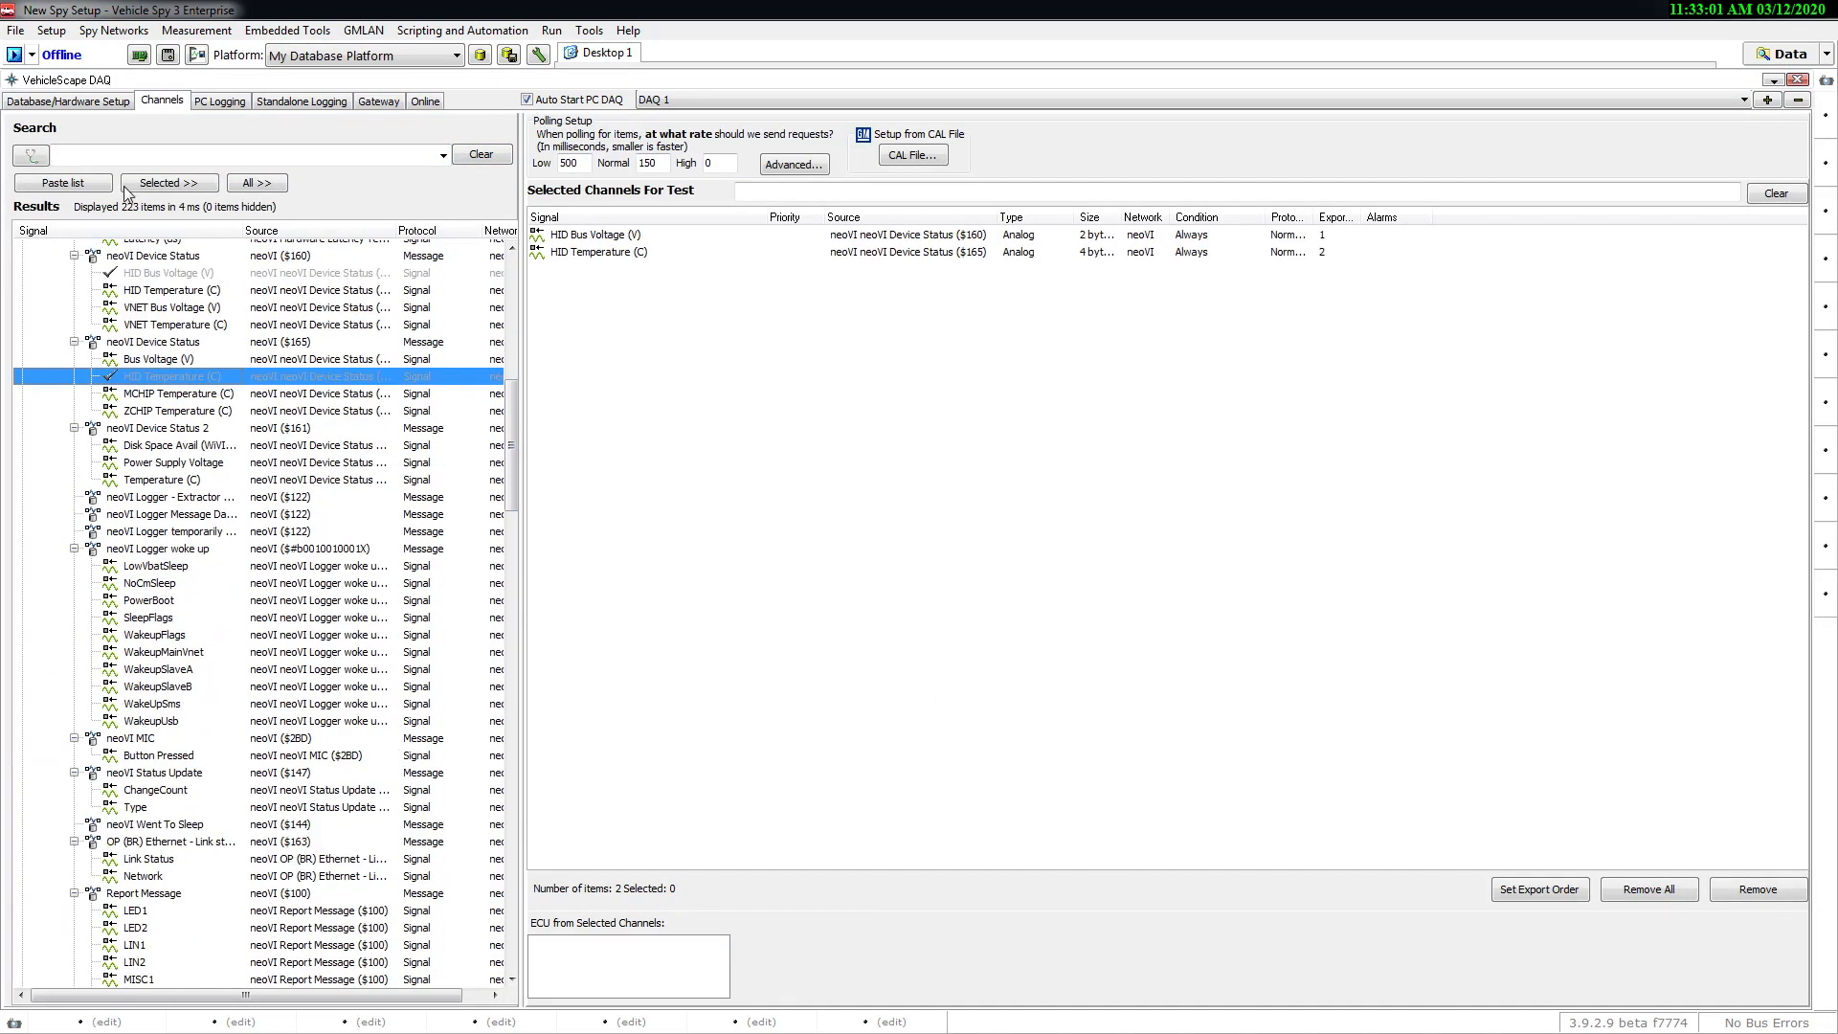
type("speed")
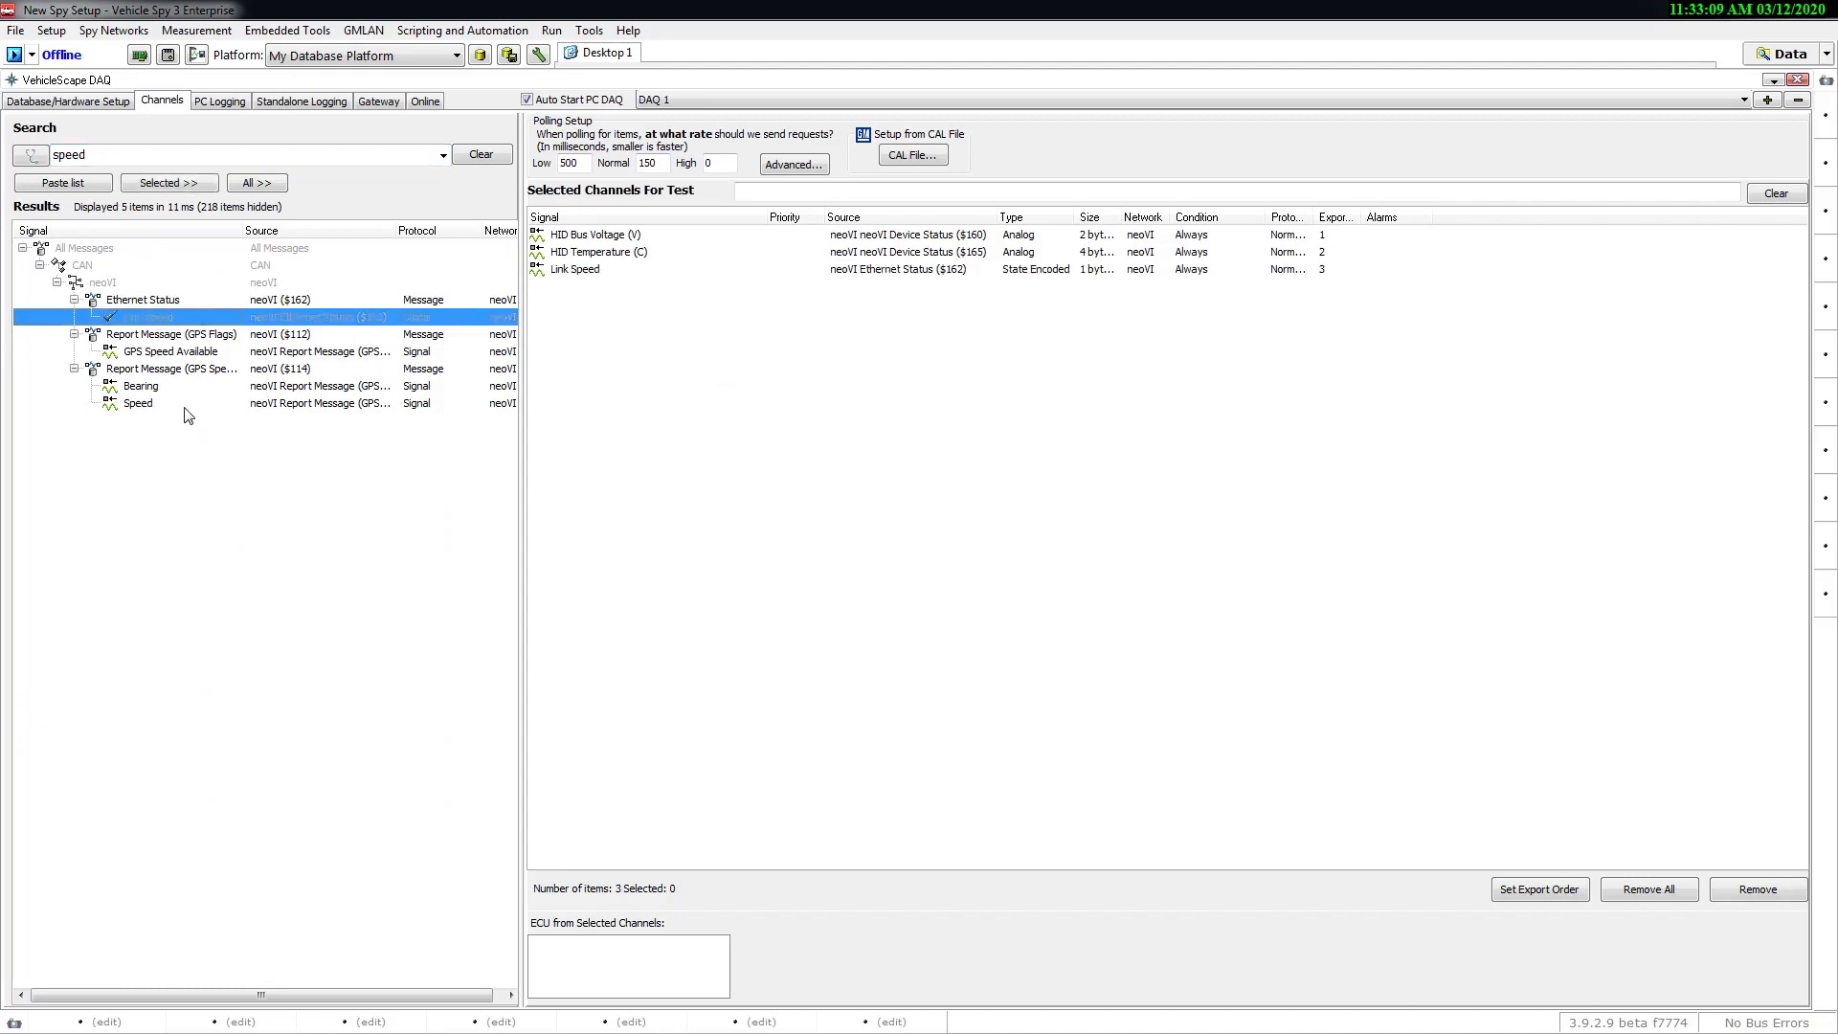
left_click(301, 100)
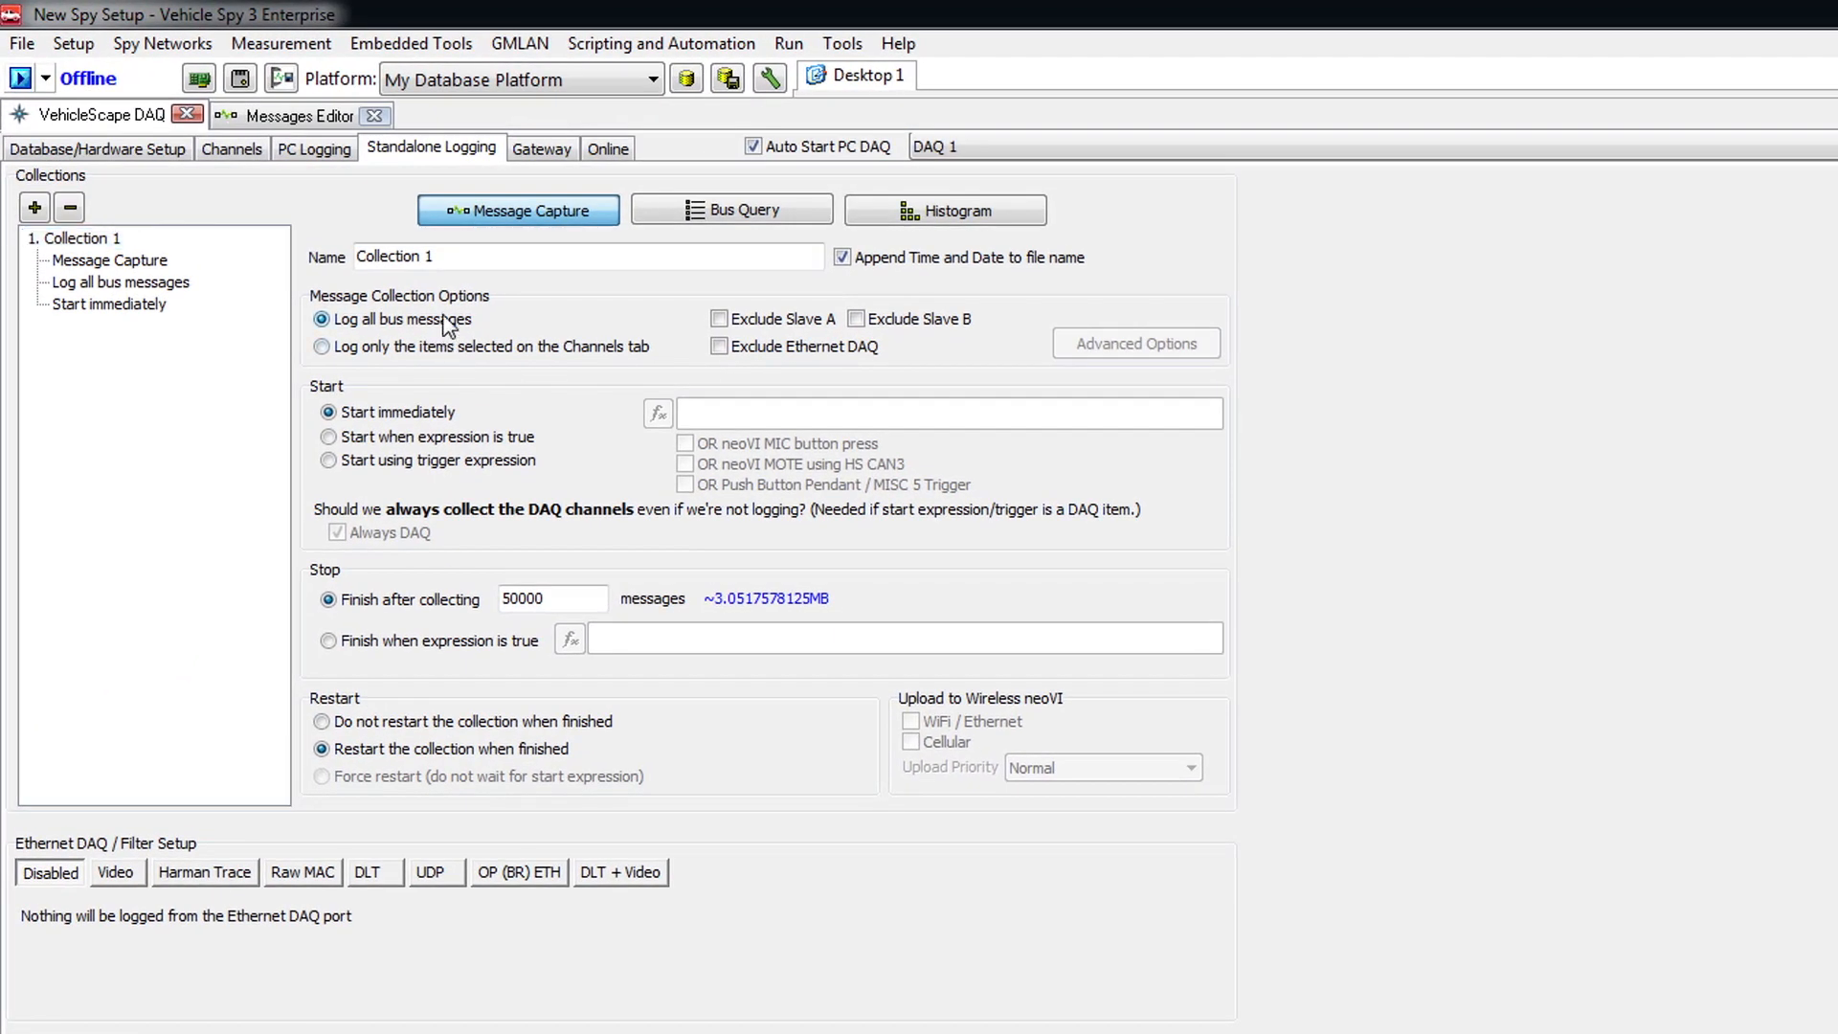
Switch Collection 1 to log selected channels only, then back to all bus messages.
left_click(321, 347)
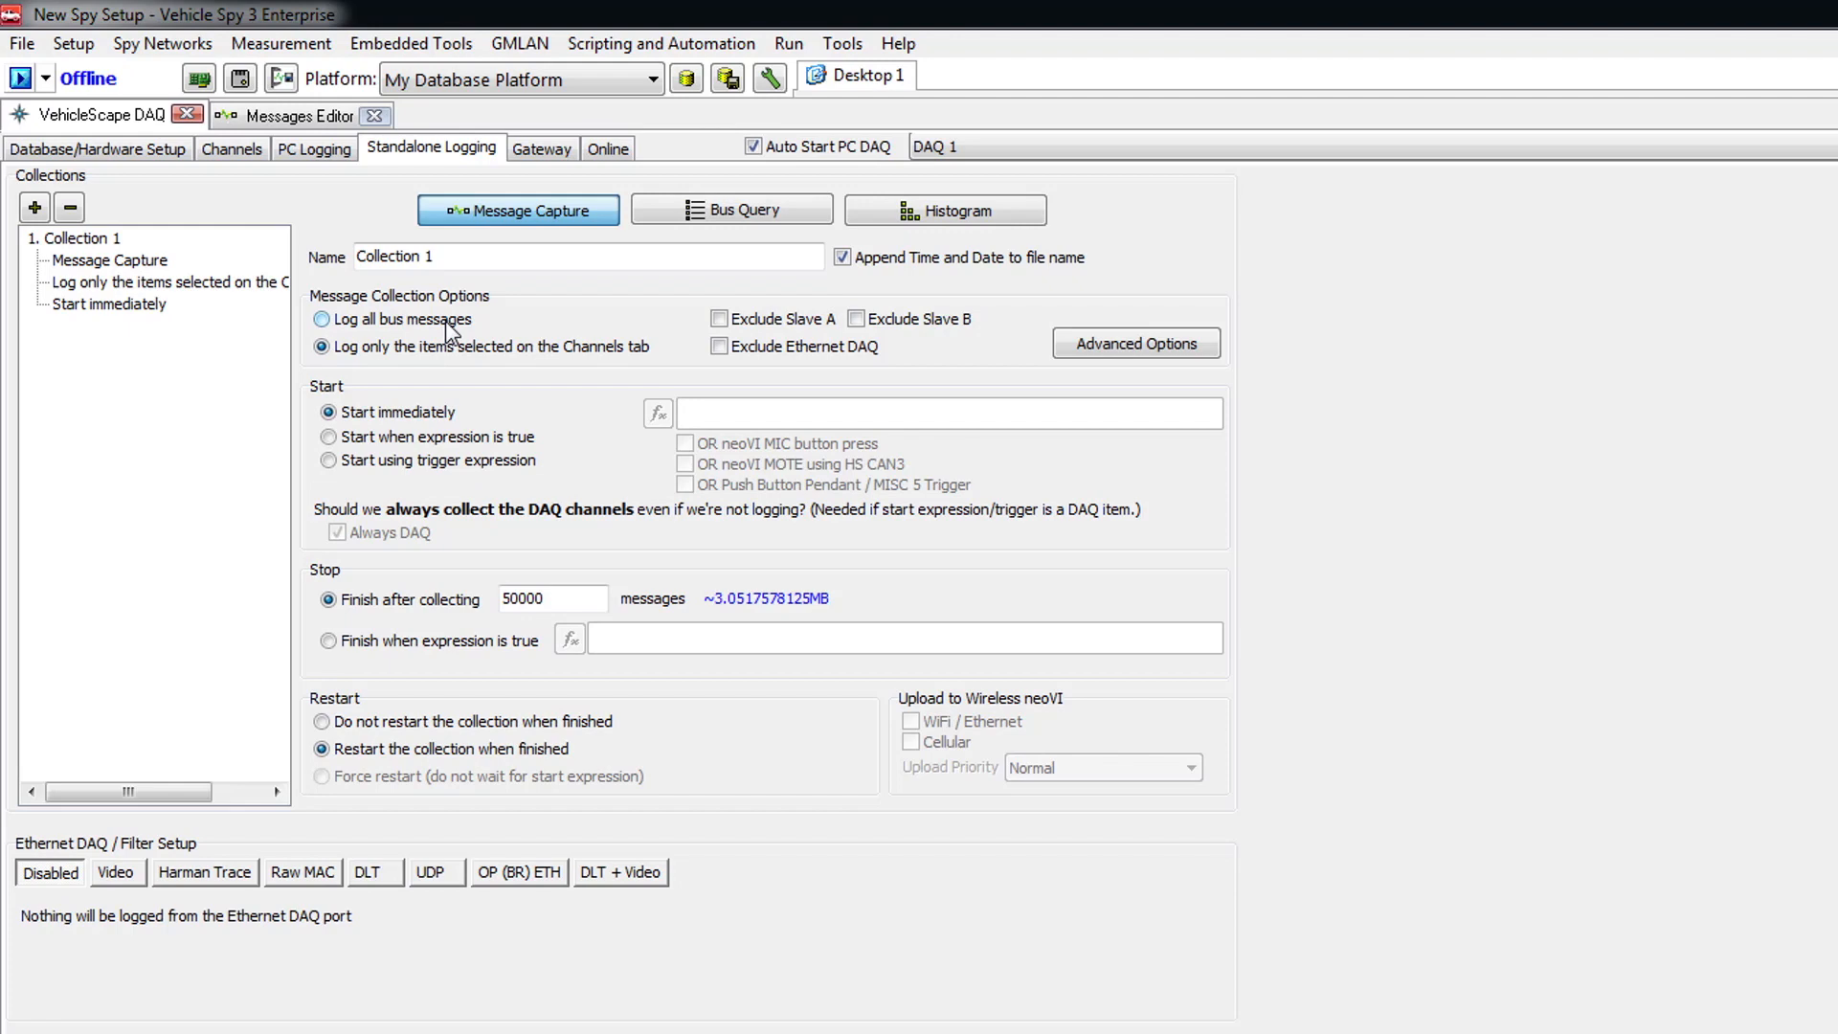
left_click(316, 320)
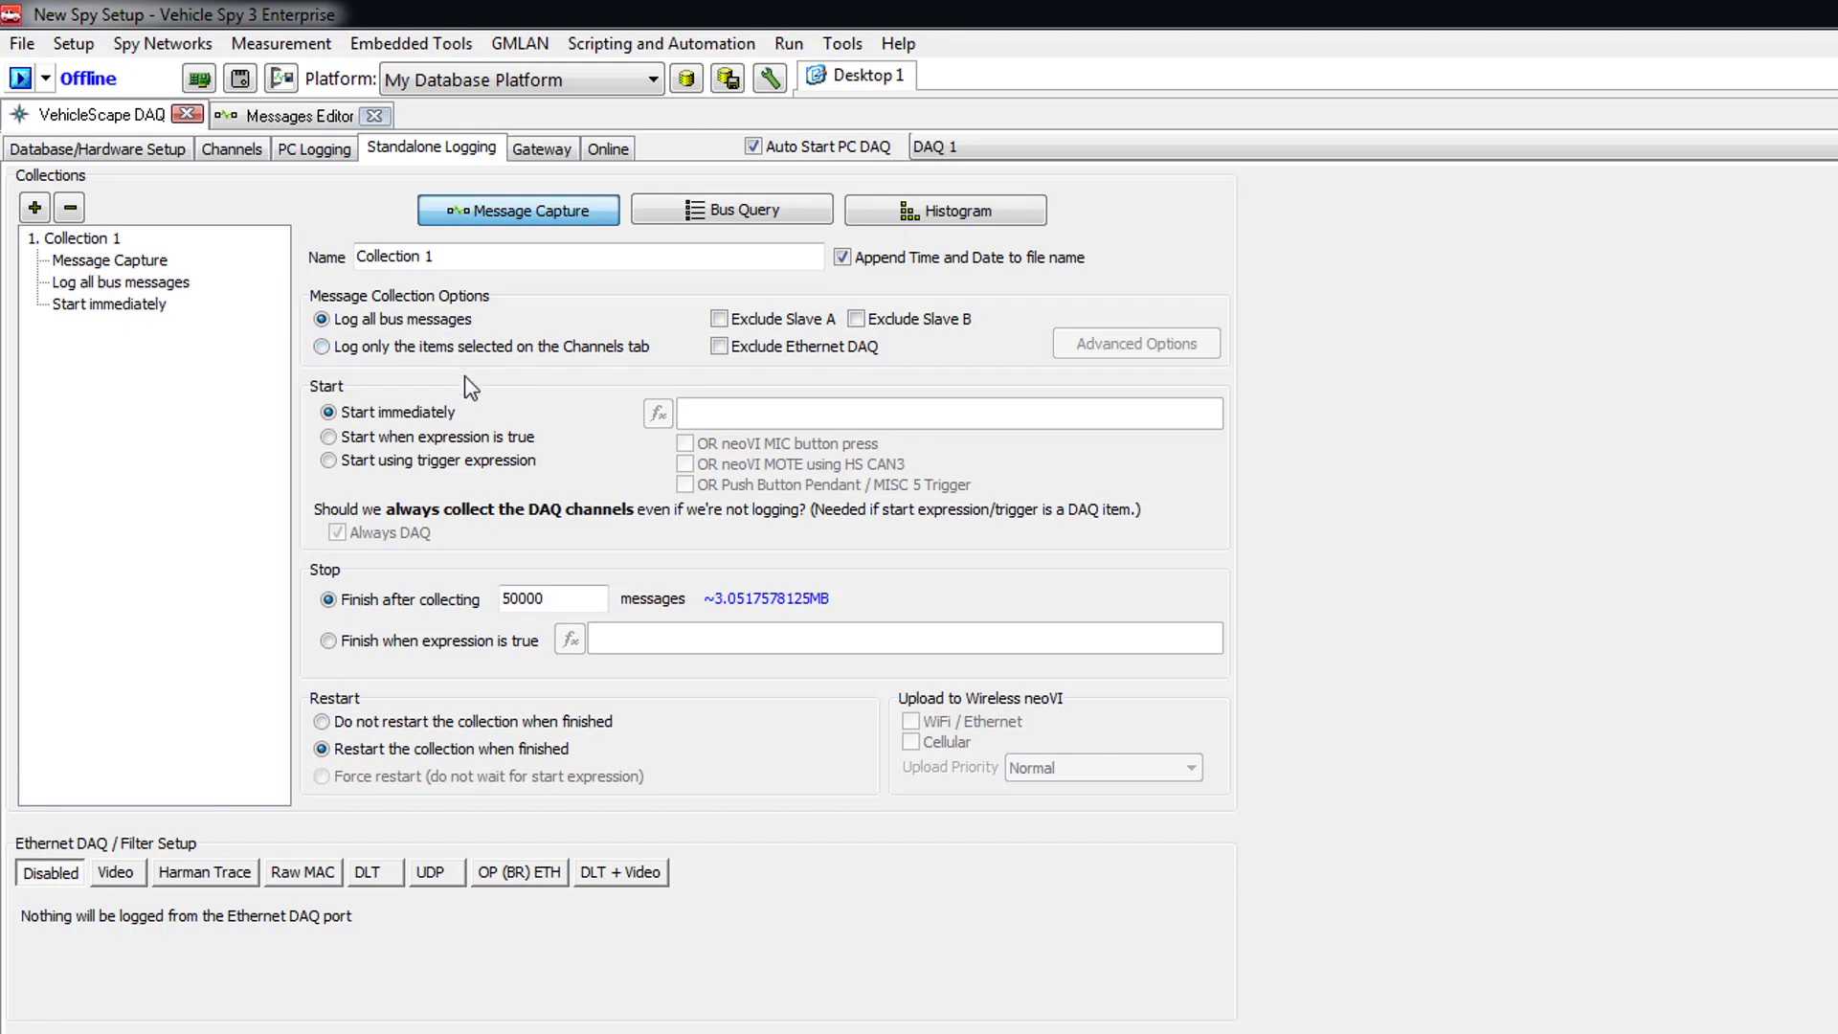
mouse_move(461, 412)
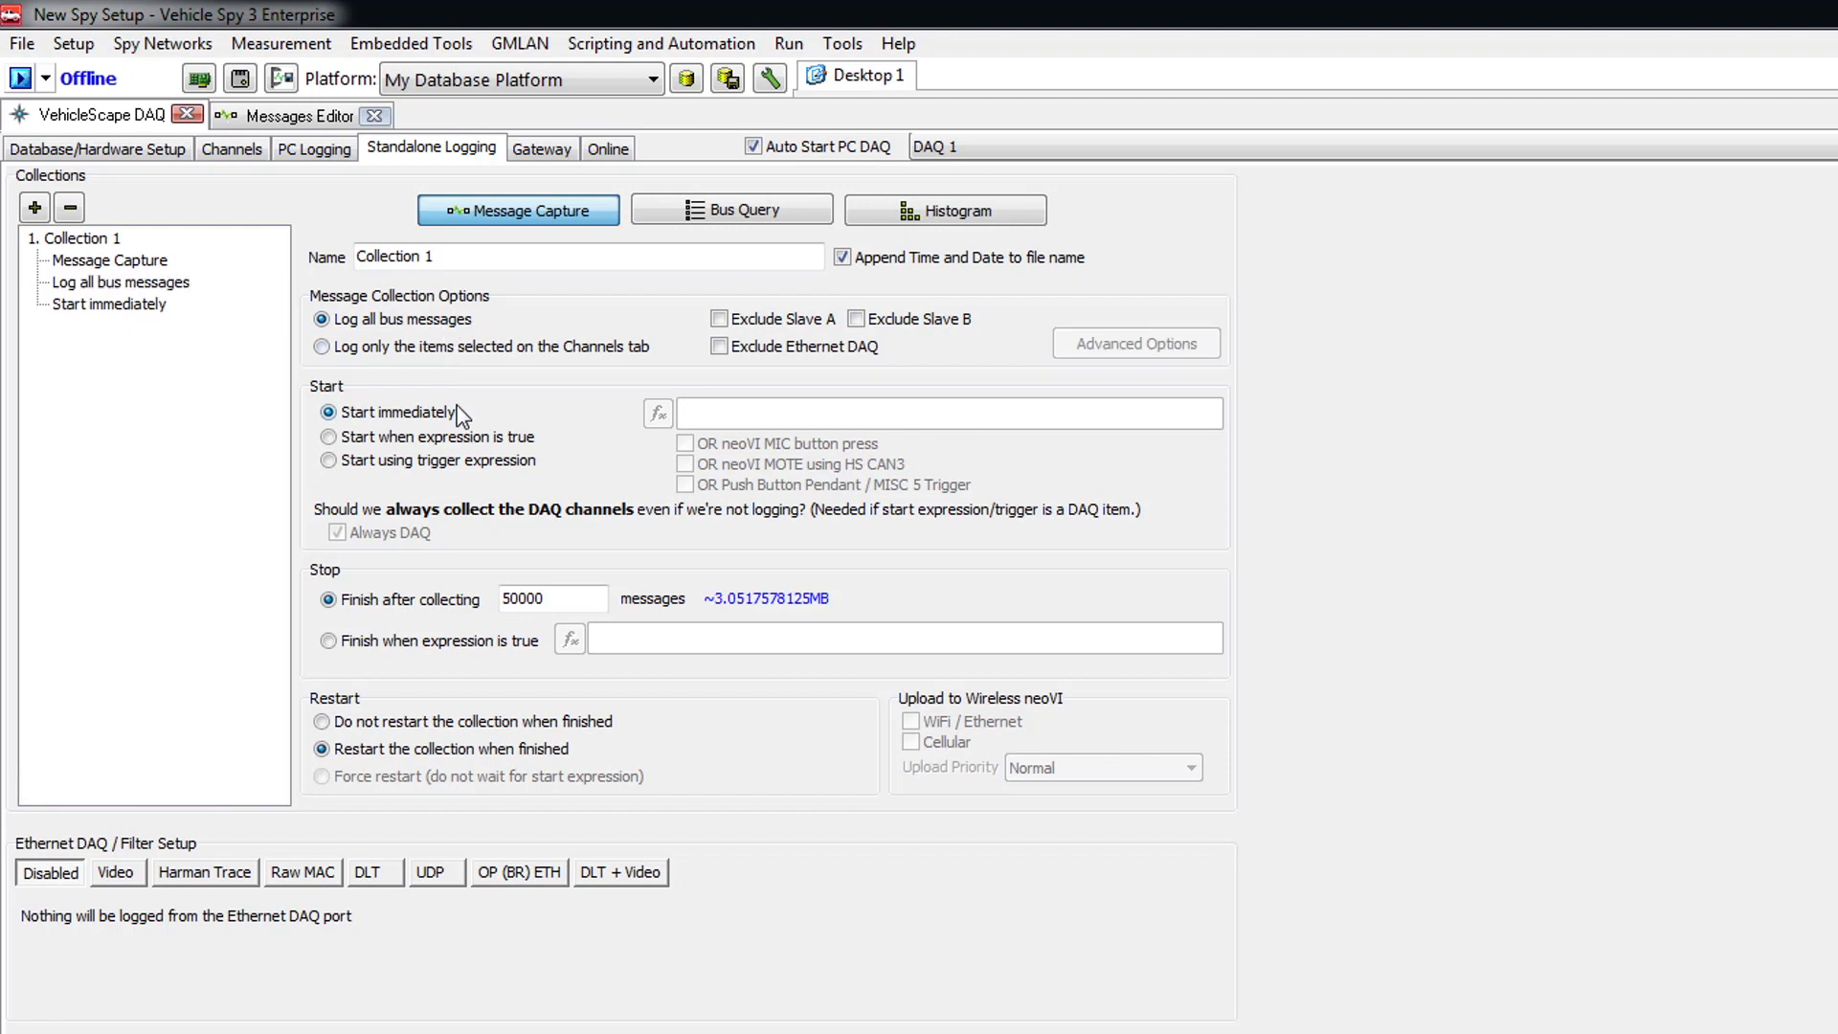
mouse_move(469, 440)
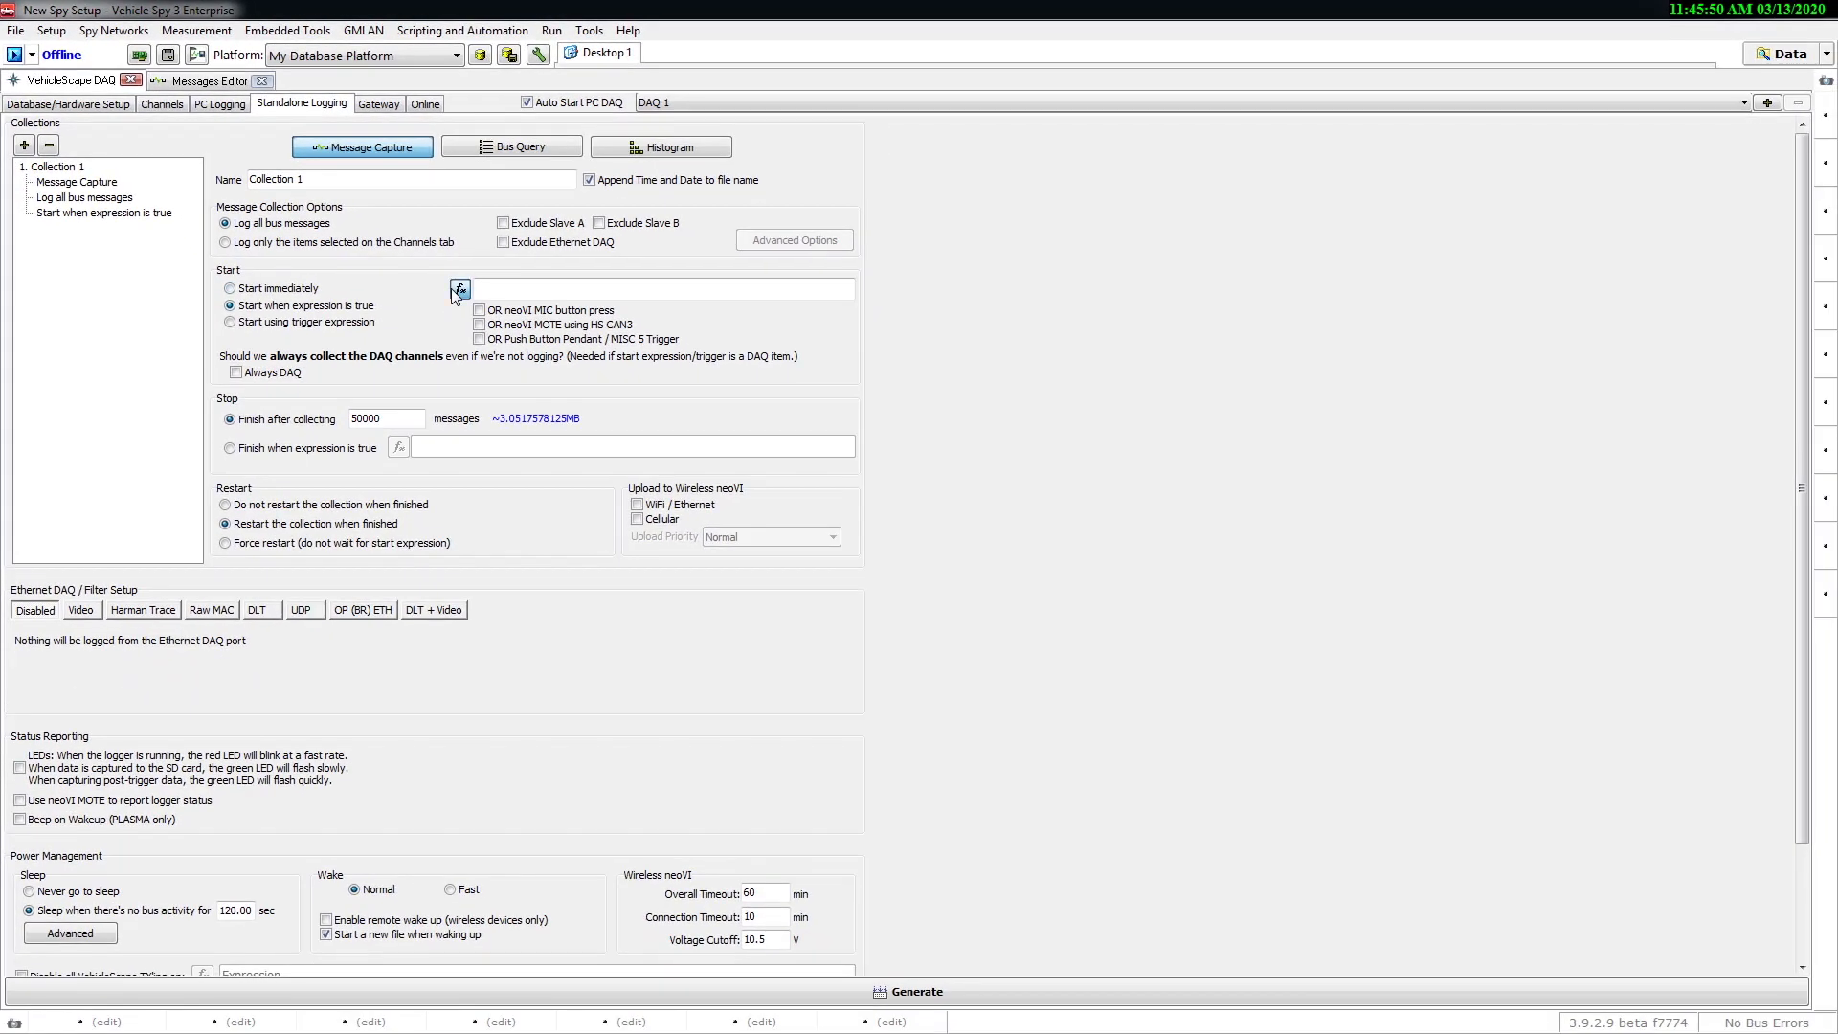
Set the collection's start expression to {Signal_1 (Value)}>5.
left_click(458, 290)
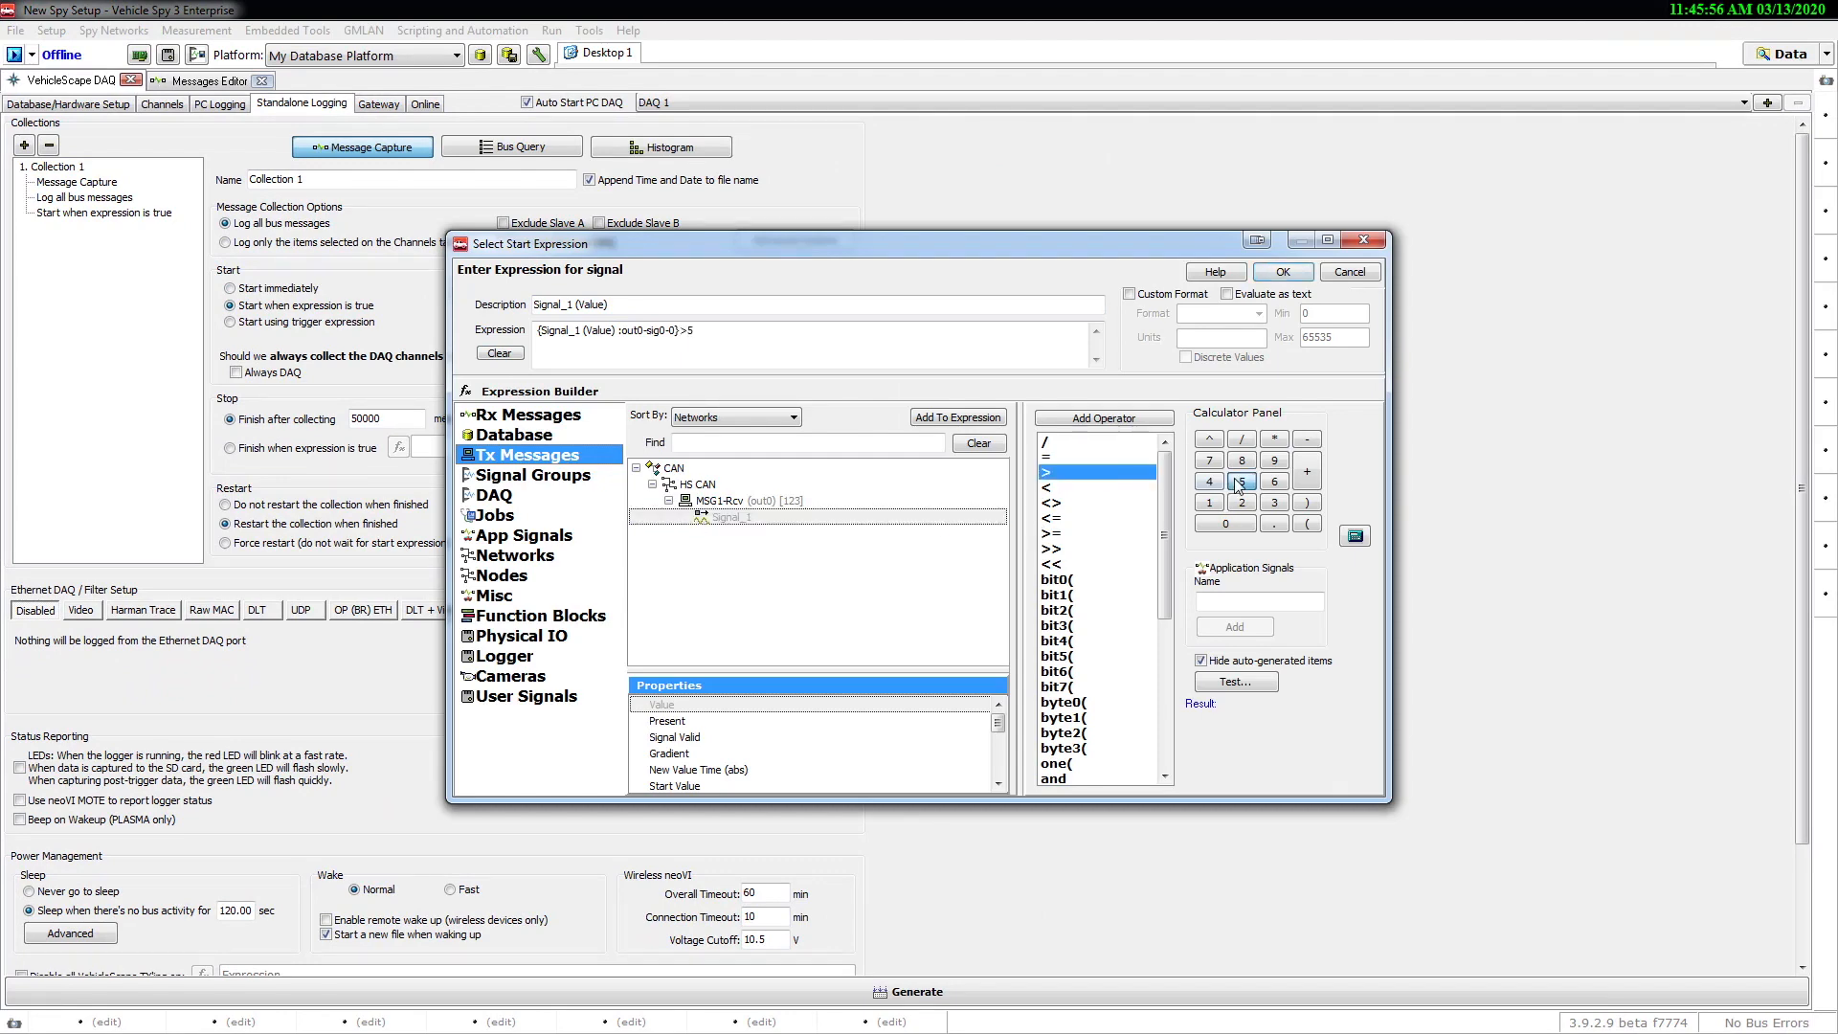
left_click(1283, 271)
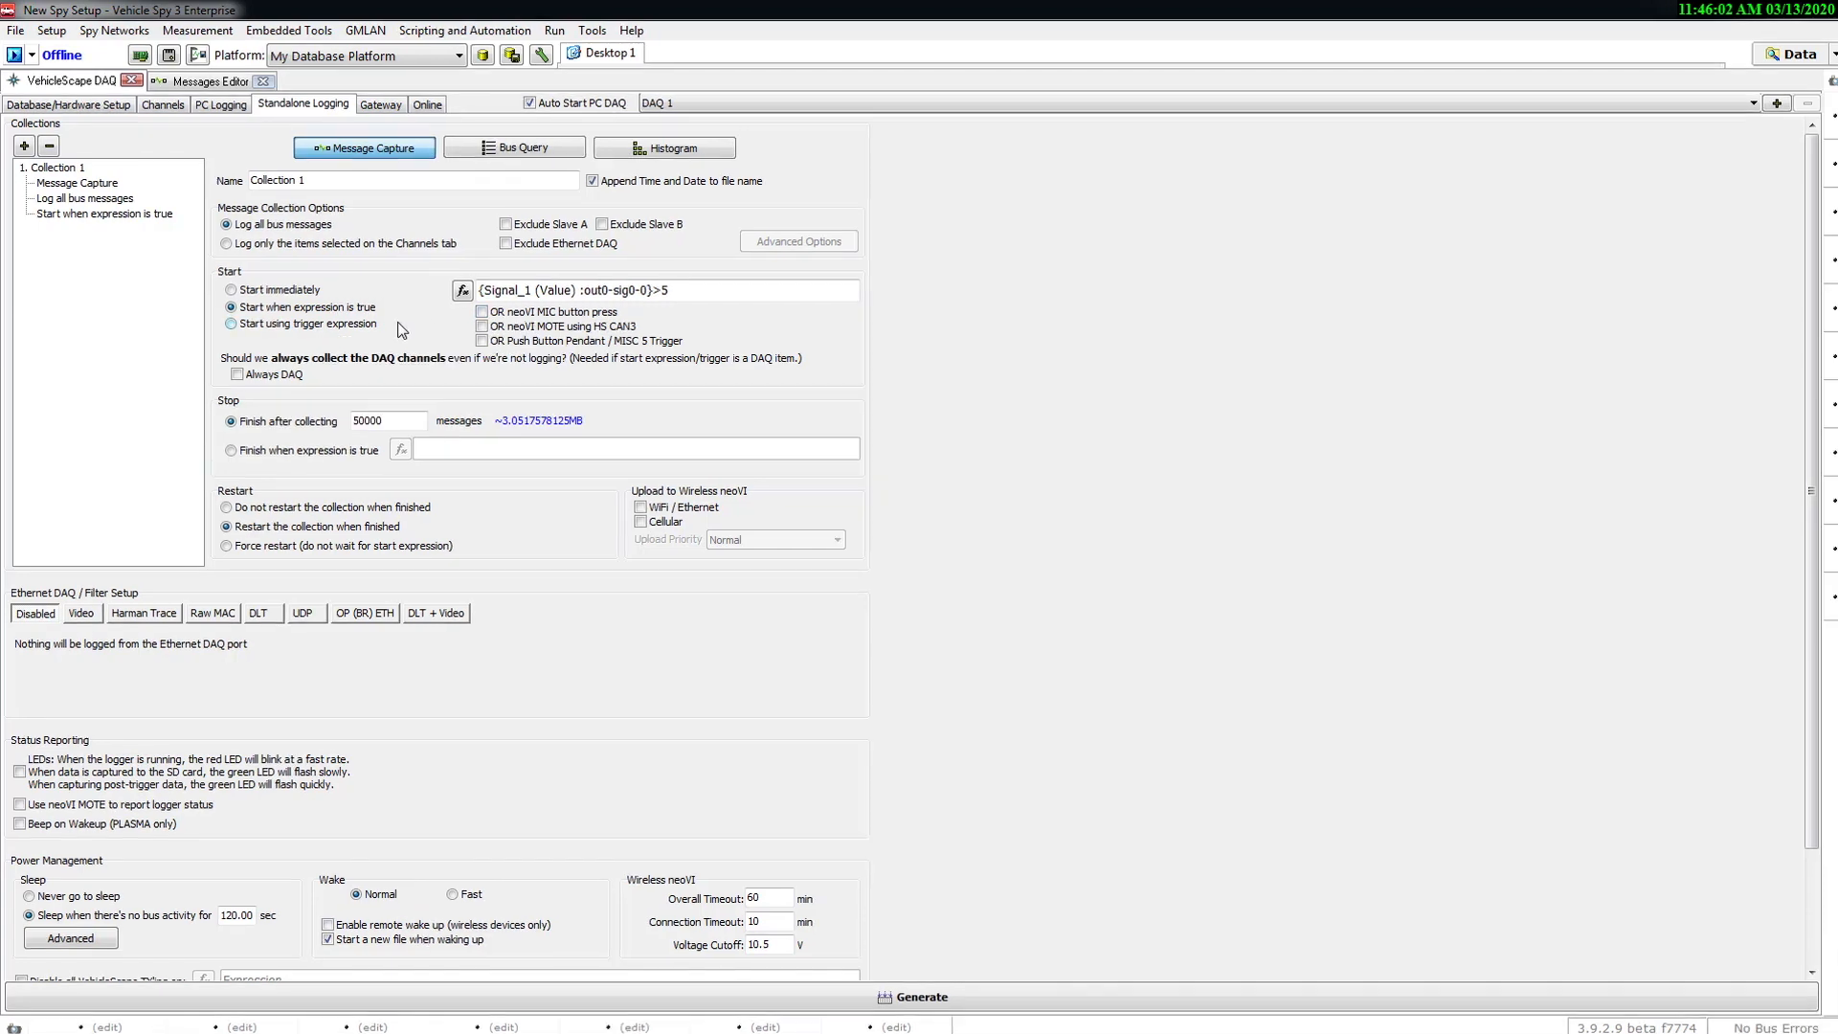
Start via trigger expression, trying 'for at least 10', then trigger on increases over 1.
left_click(230, 324)
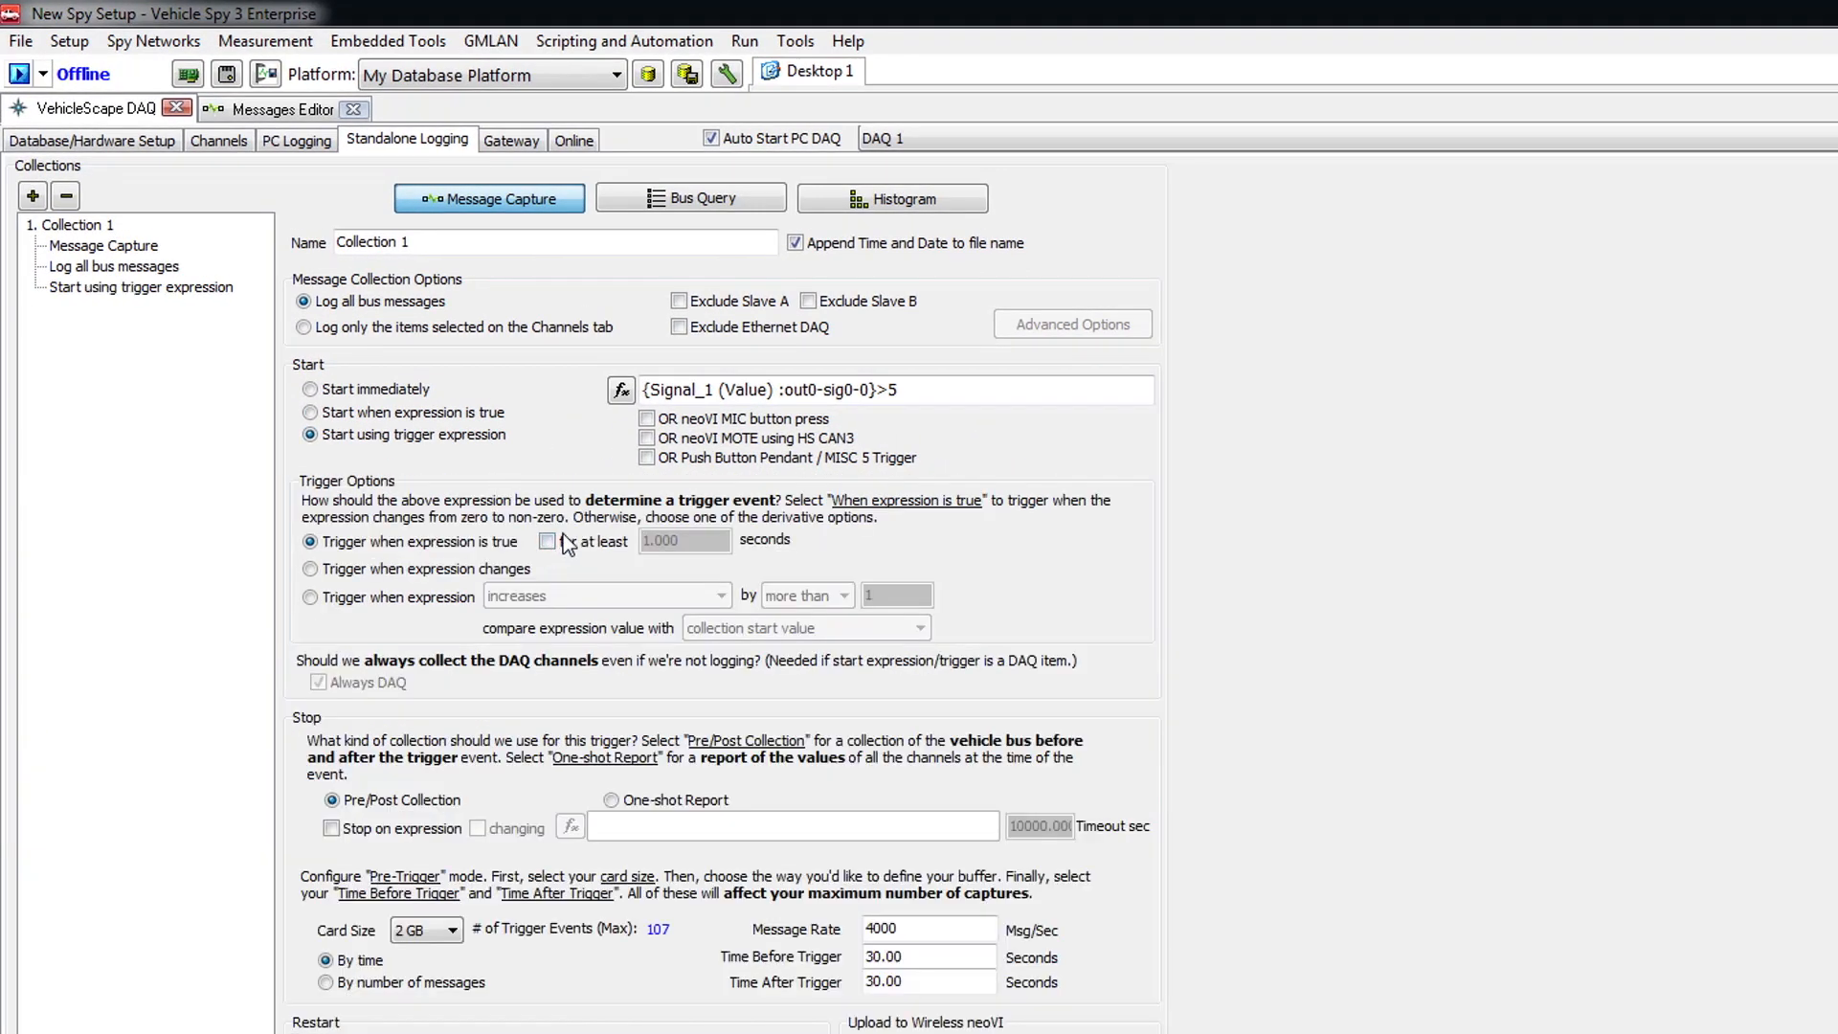
left_click(547, 541)
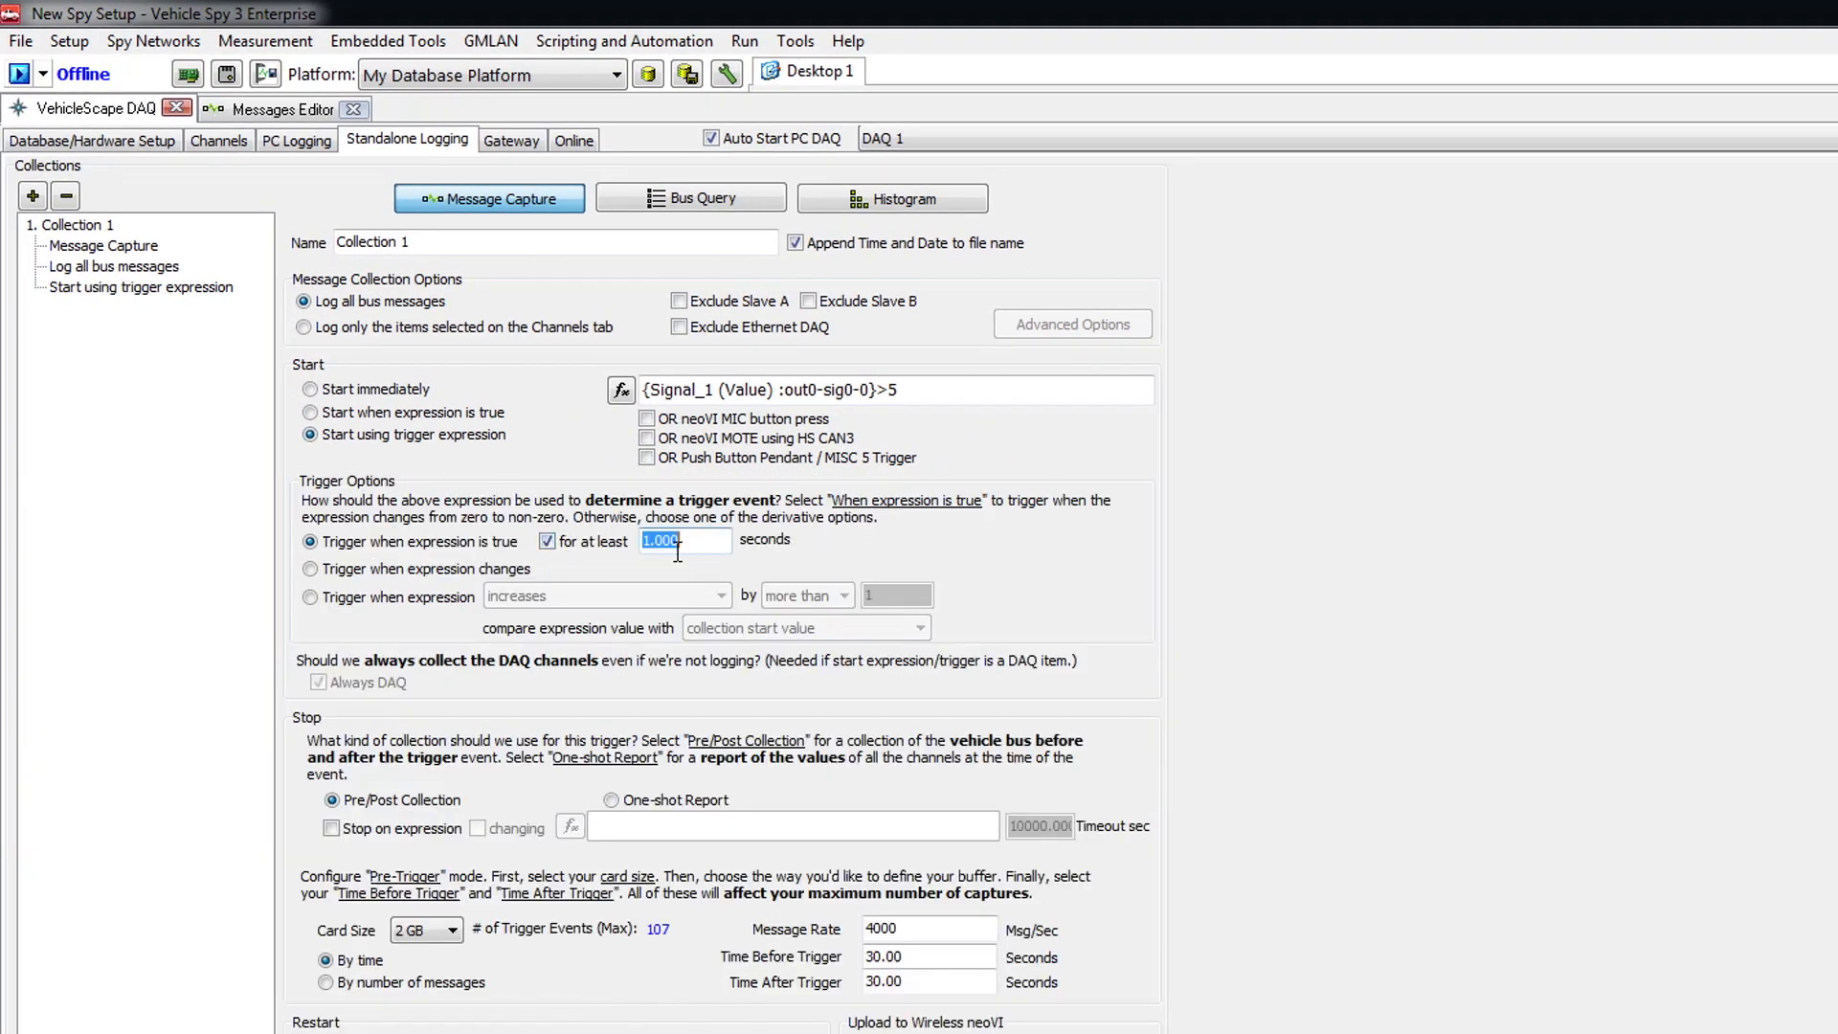
type("10")
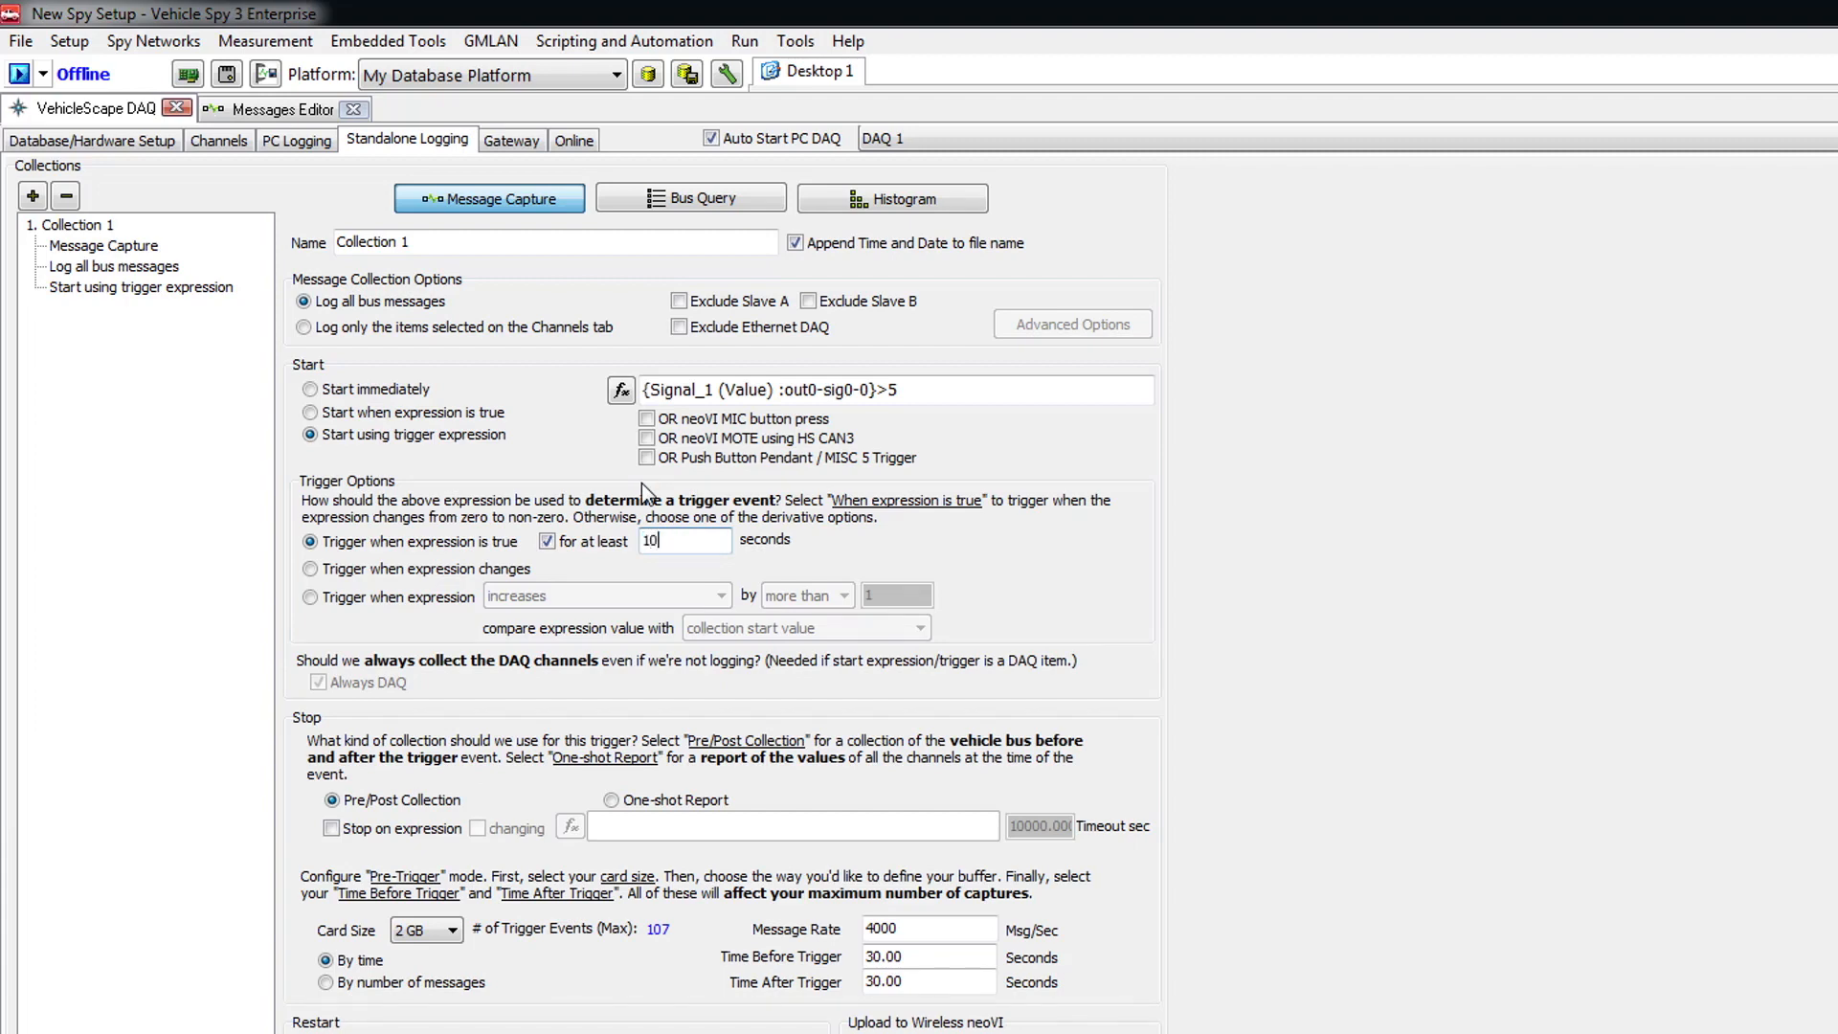
mouse_move(678, 577)
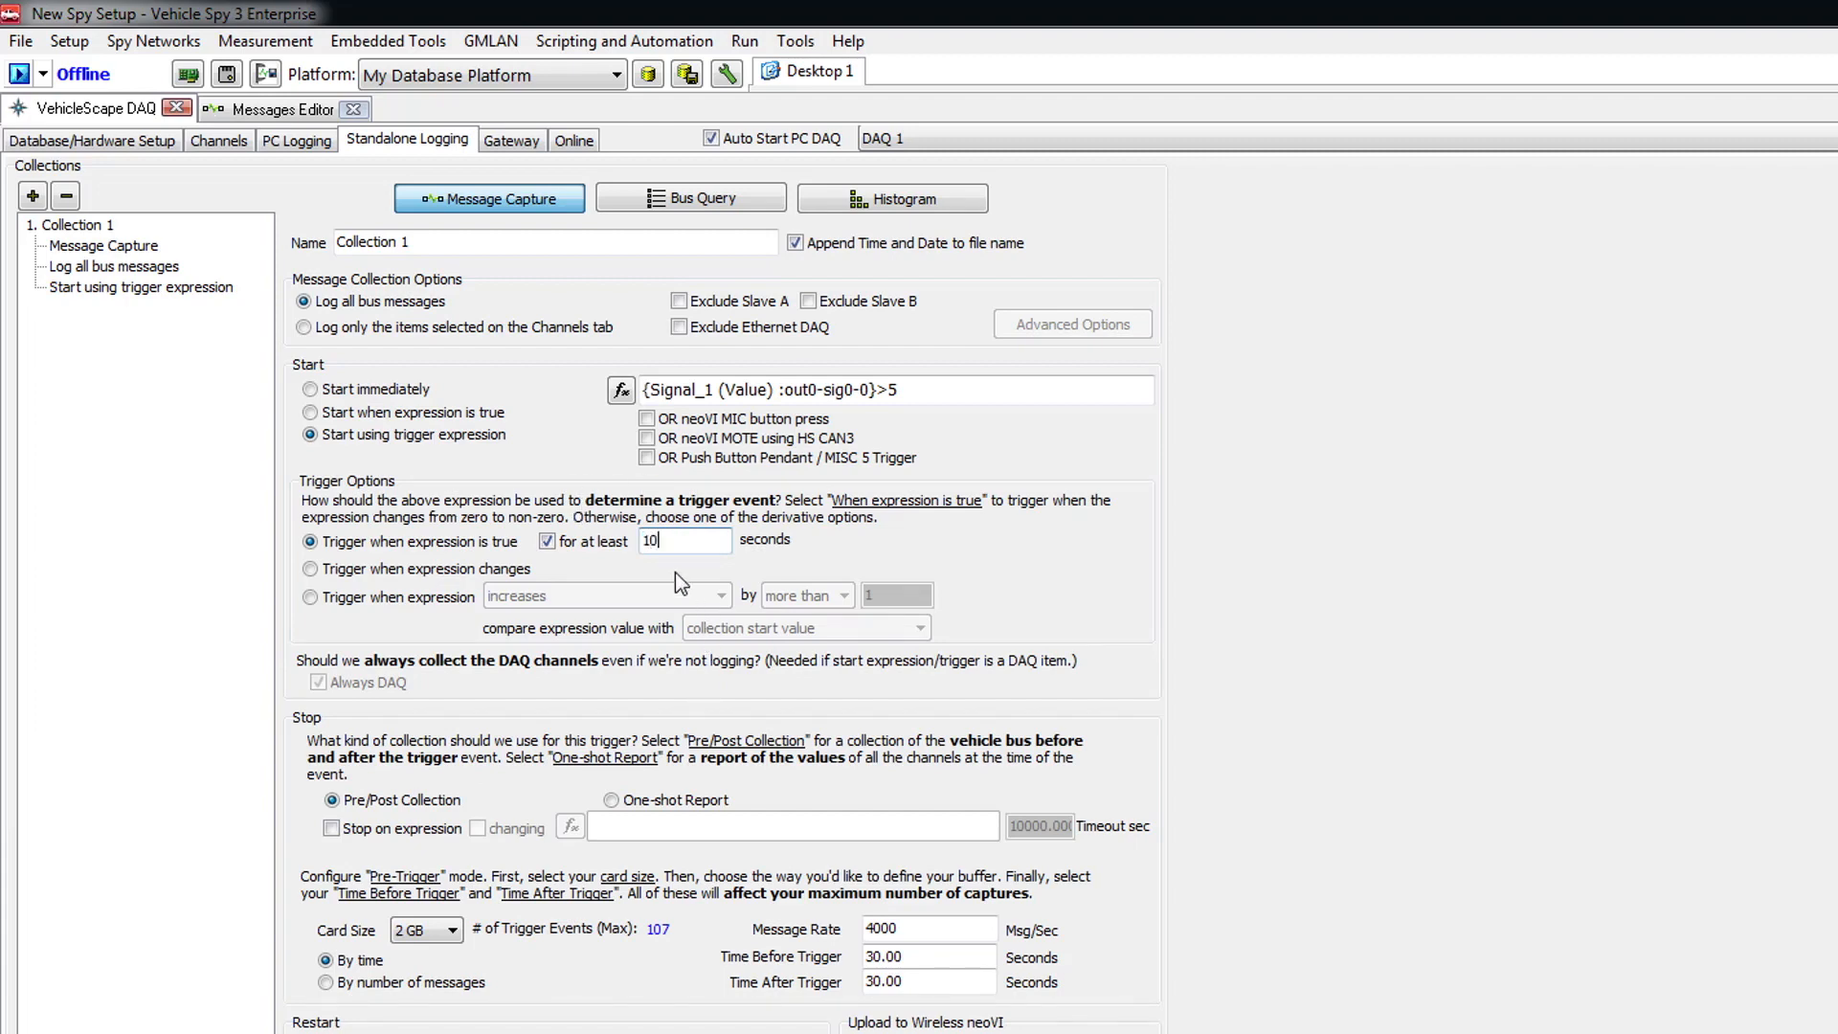
left_click(310, 569)
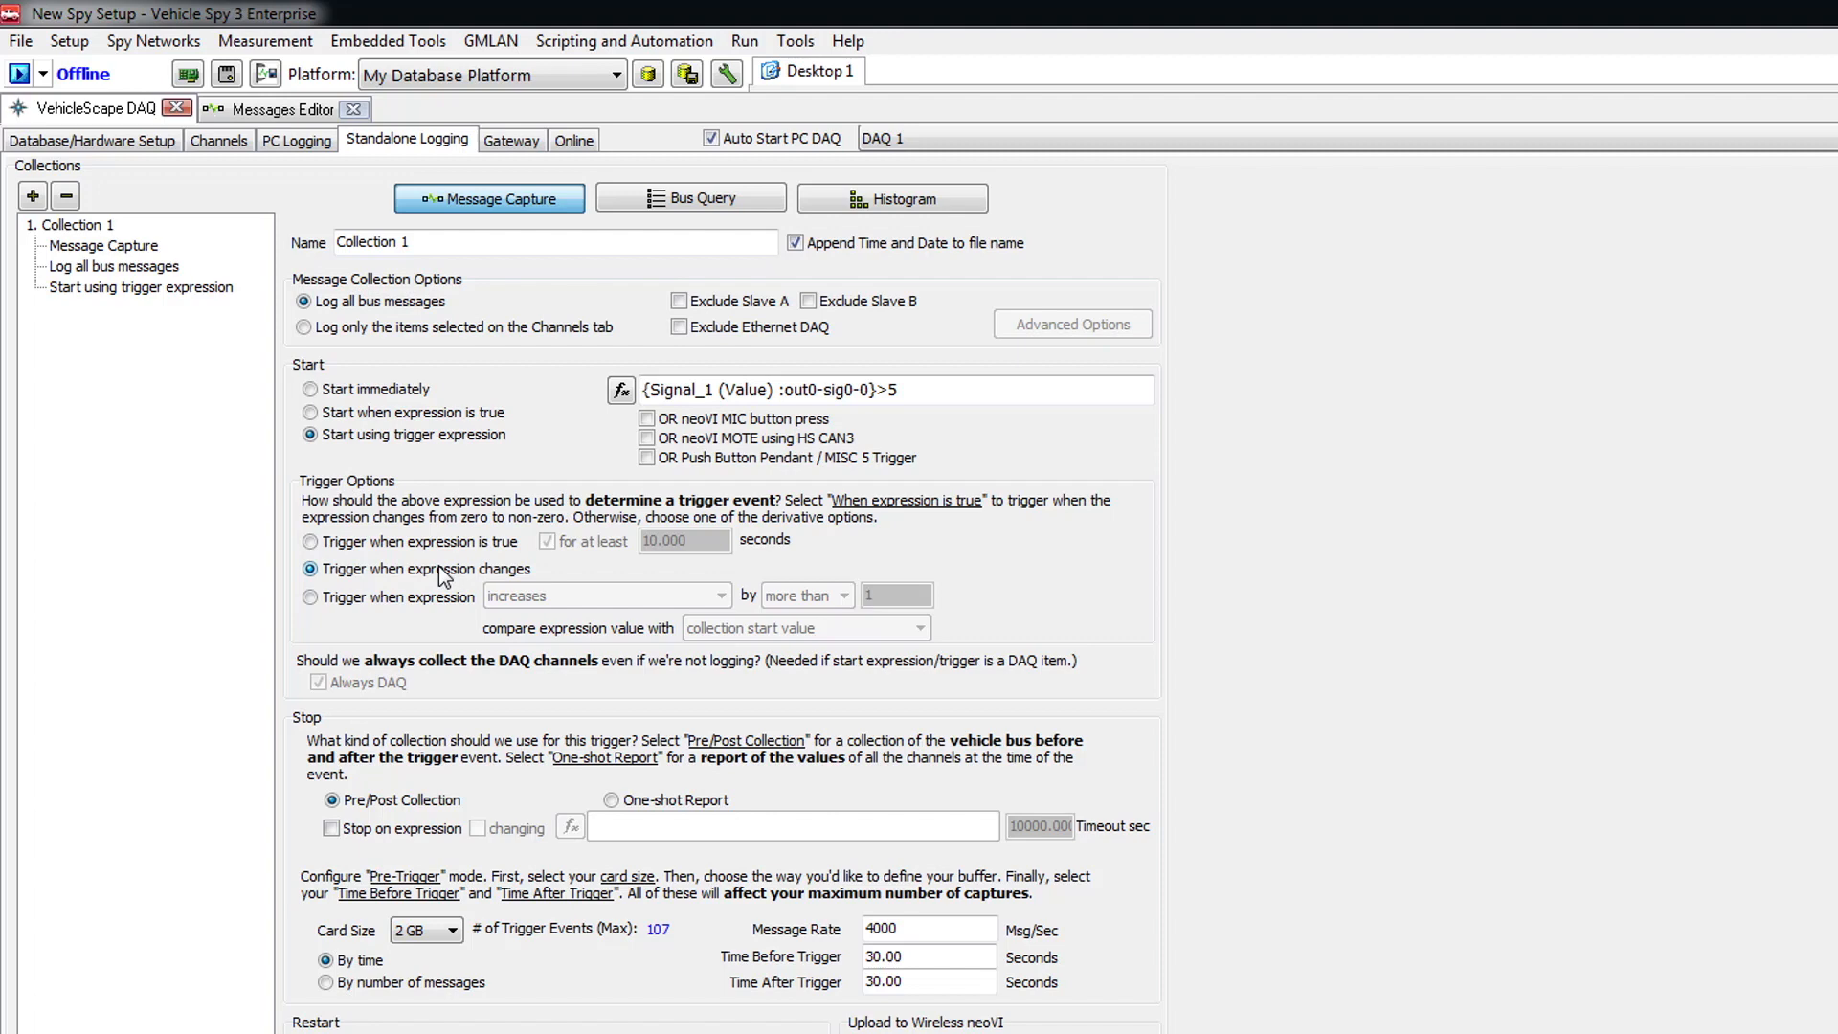
mouse_move(433, 609)
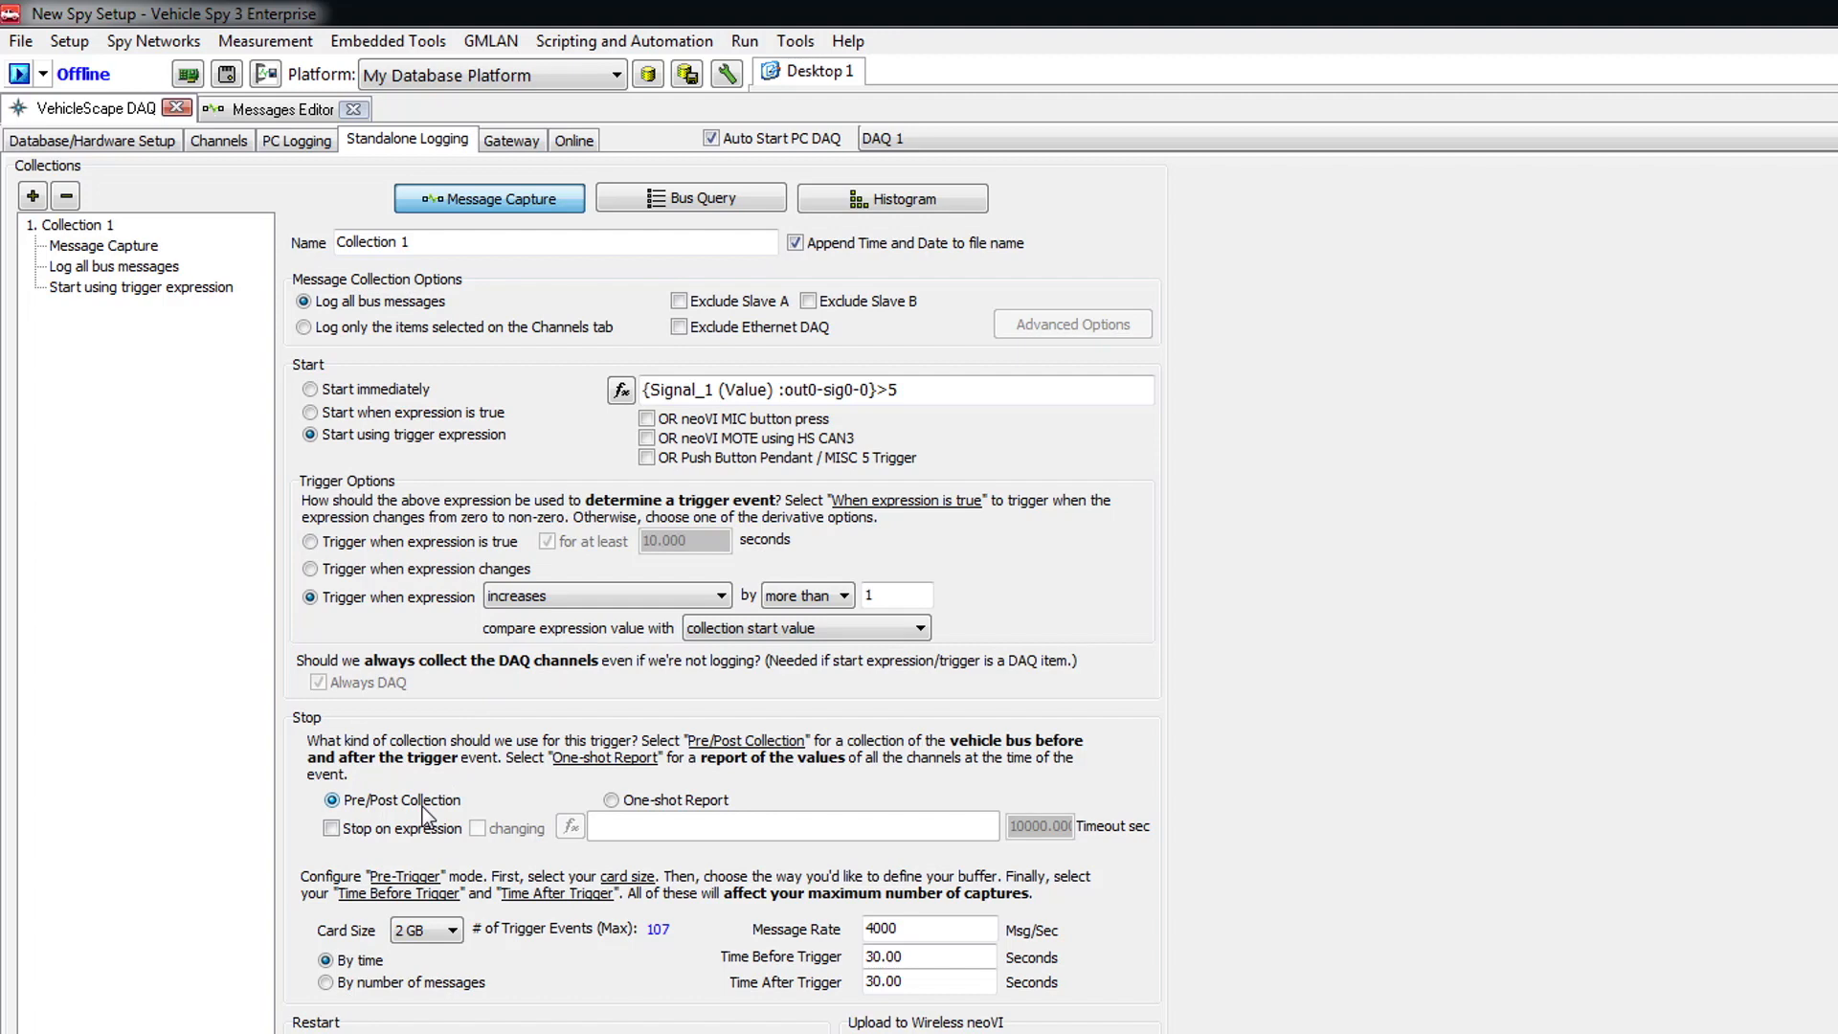
Try One-shot Report, then keep Pre/Post Collection sized by 10000 messages before and after.
left_click(606, 801)
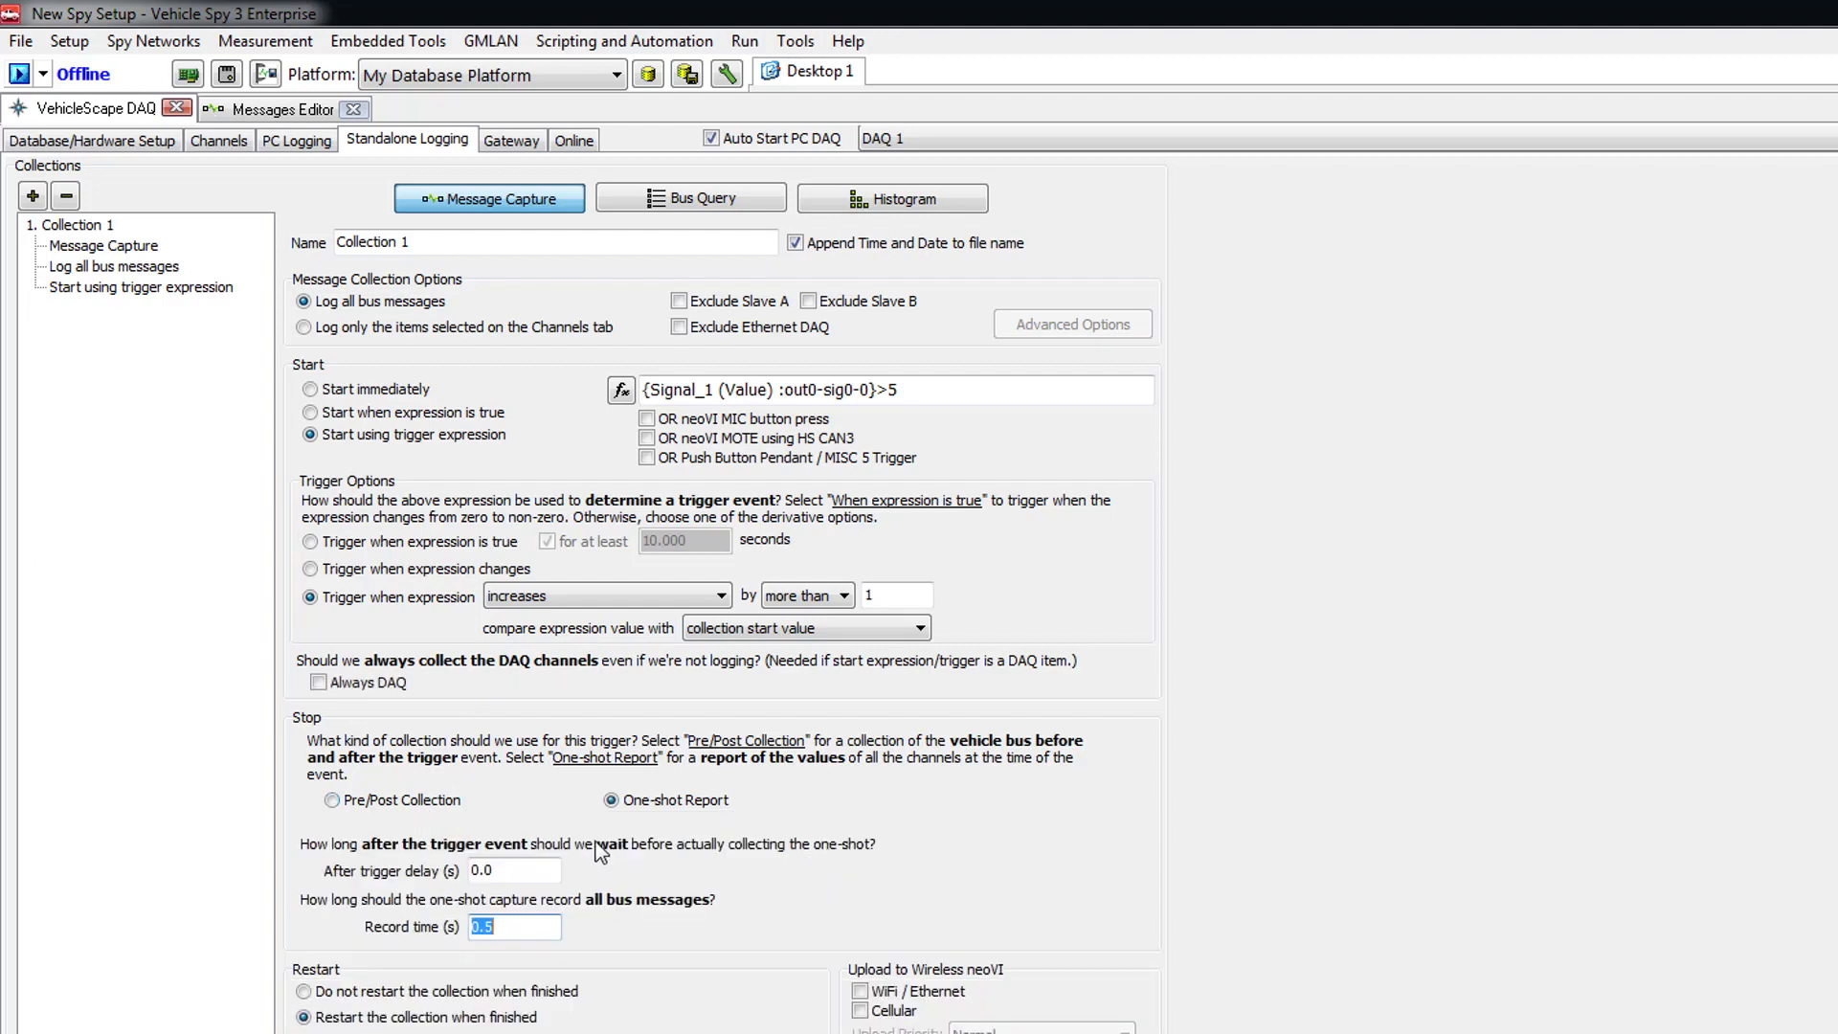
mouse_move(582, 818)
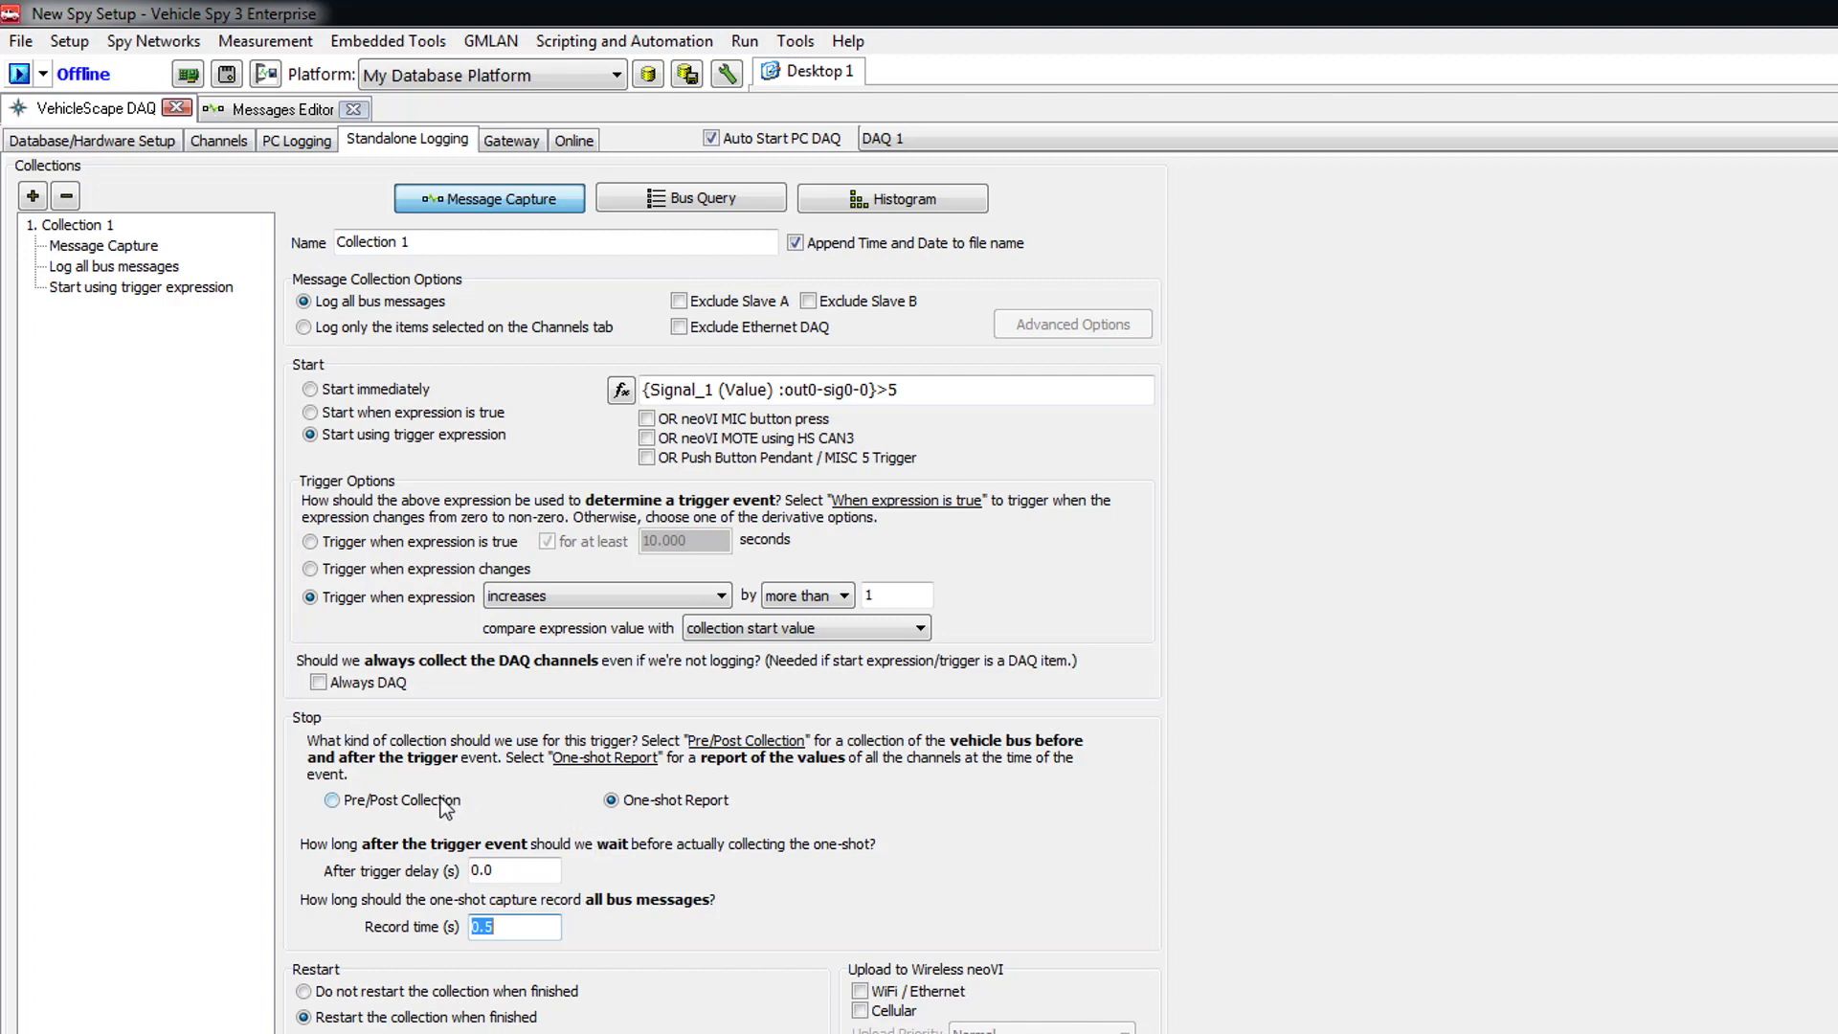
left_click(304, 801)
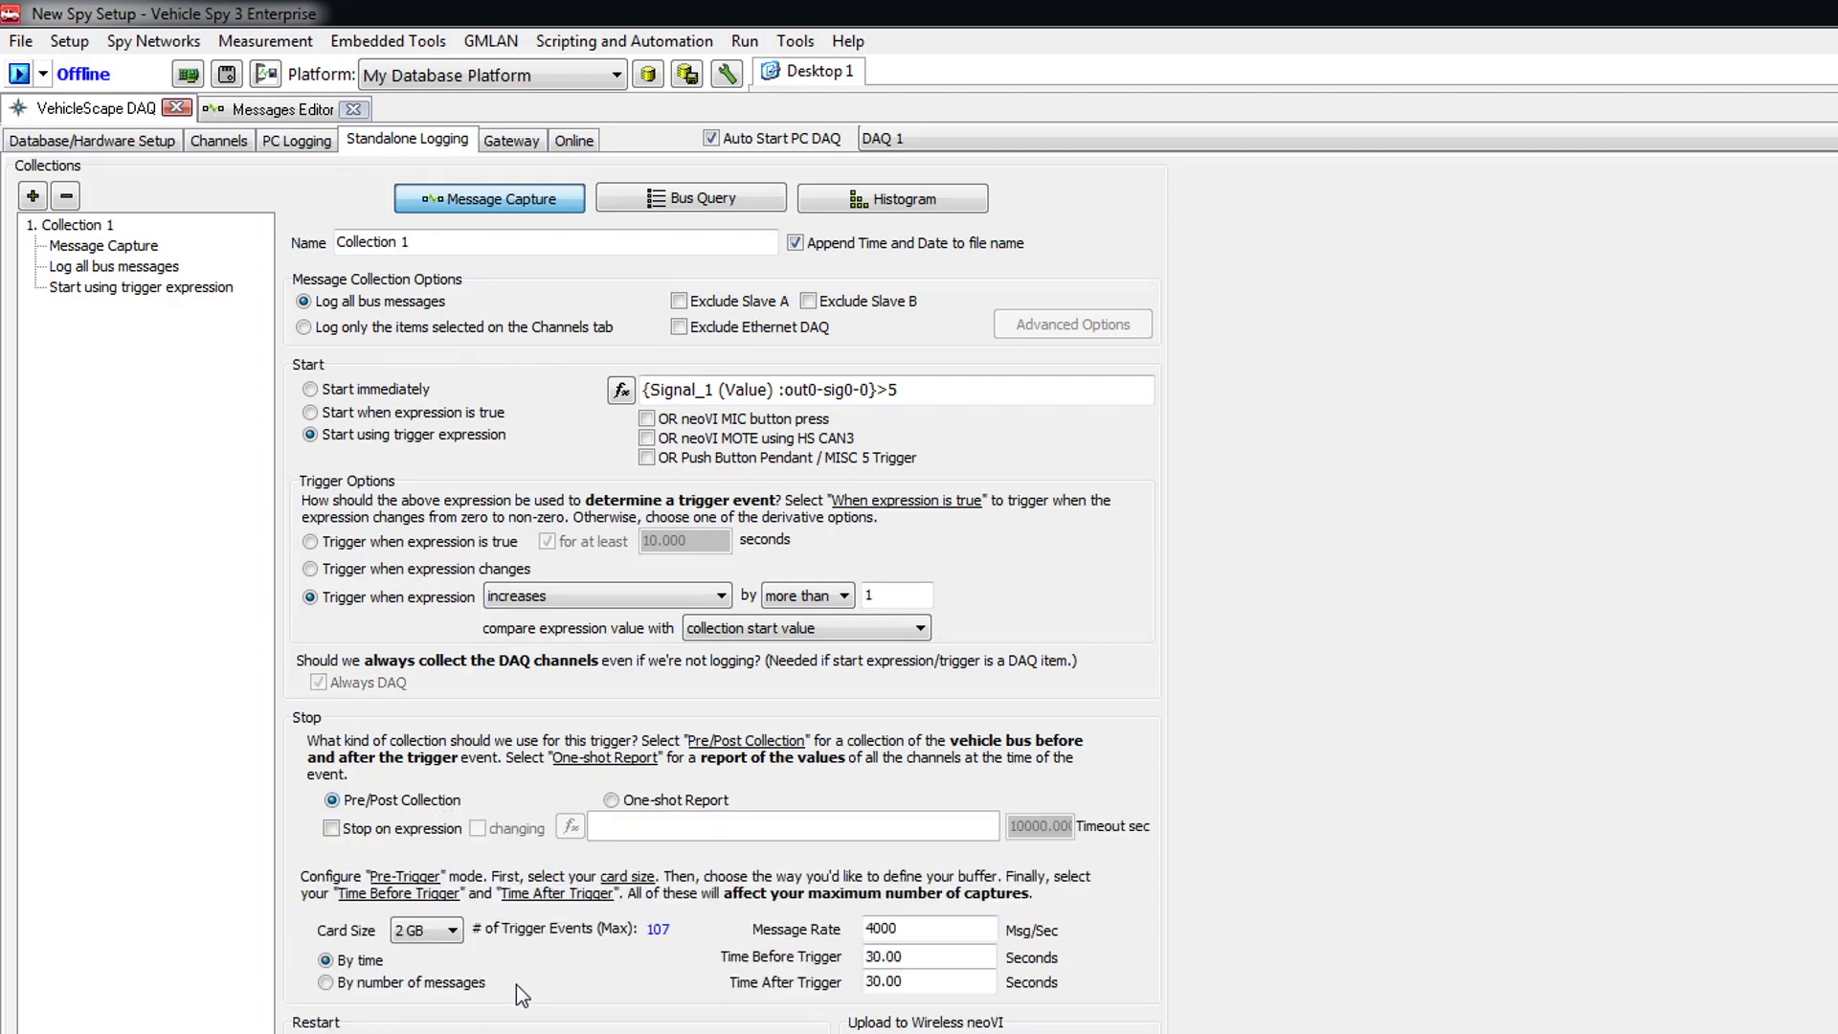
left_click(324, 982)
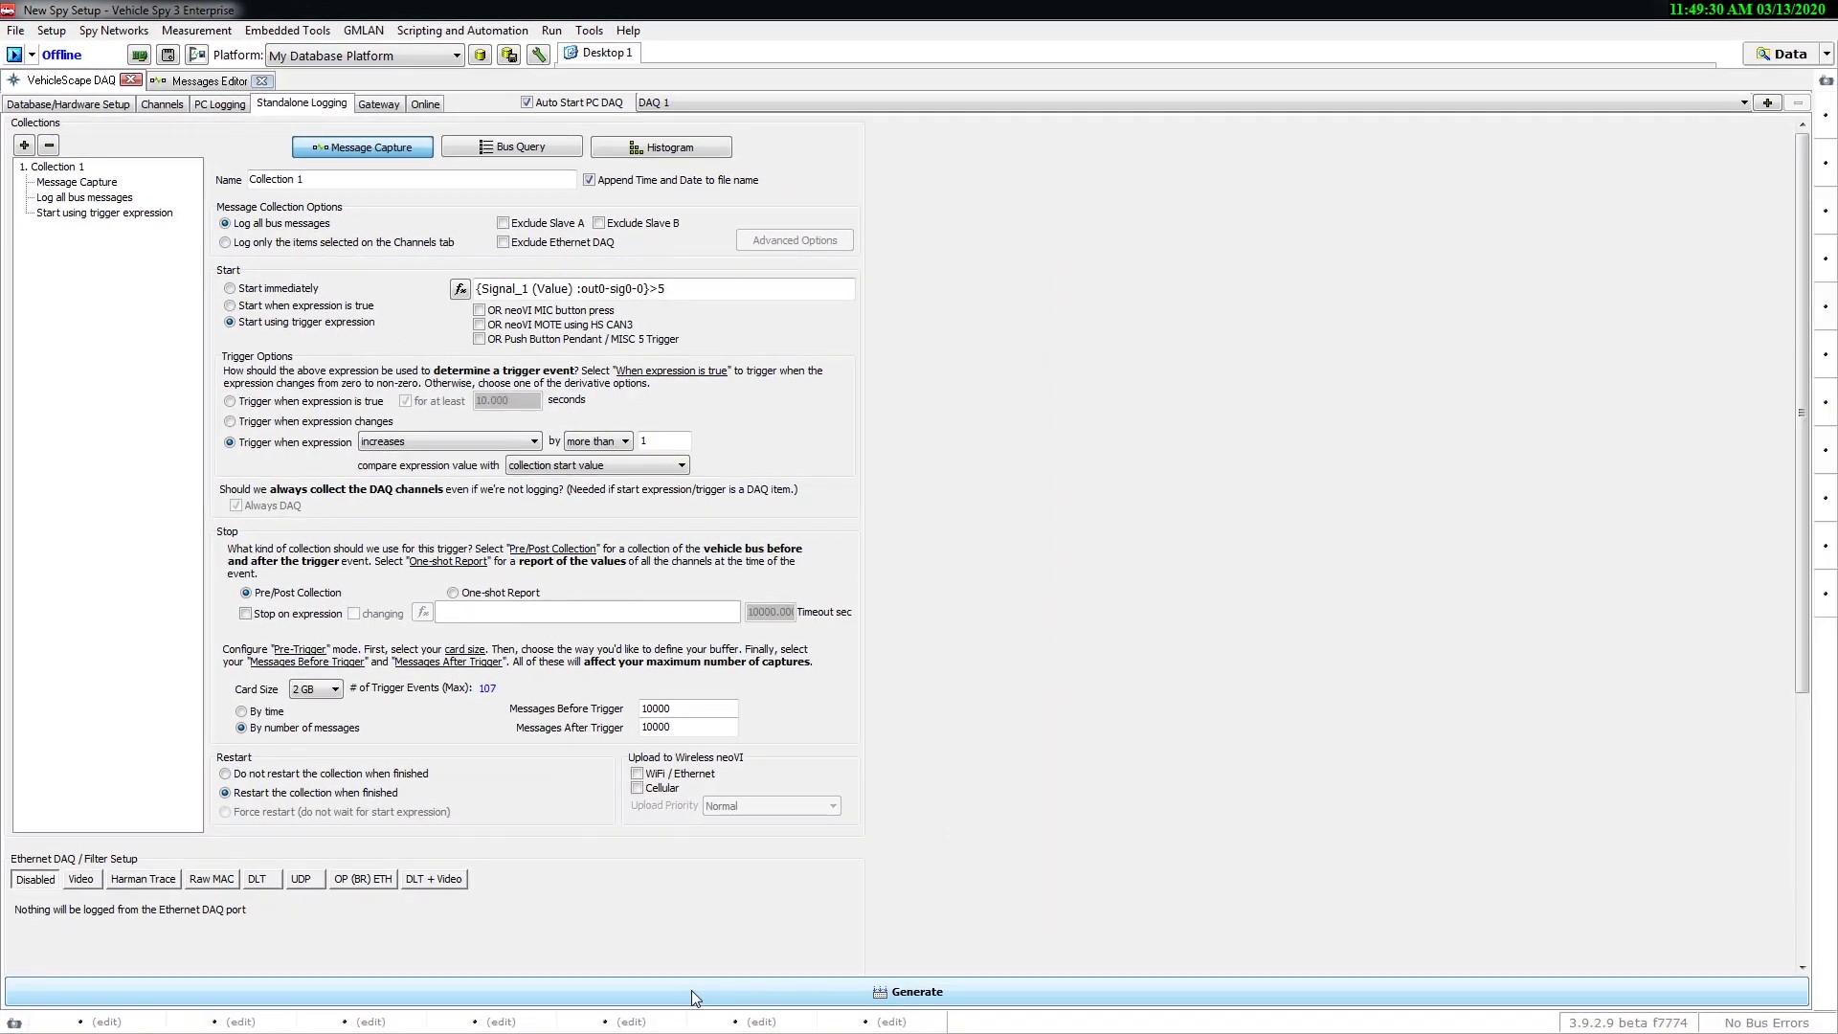
Generate the CoreMini script and send it to the neoVI FIRE2 SD card.
left_click(912, 991)
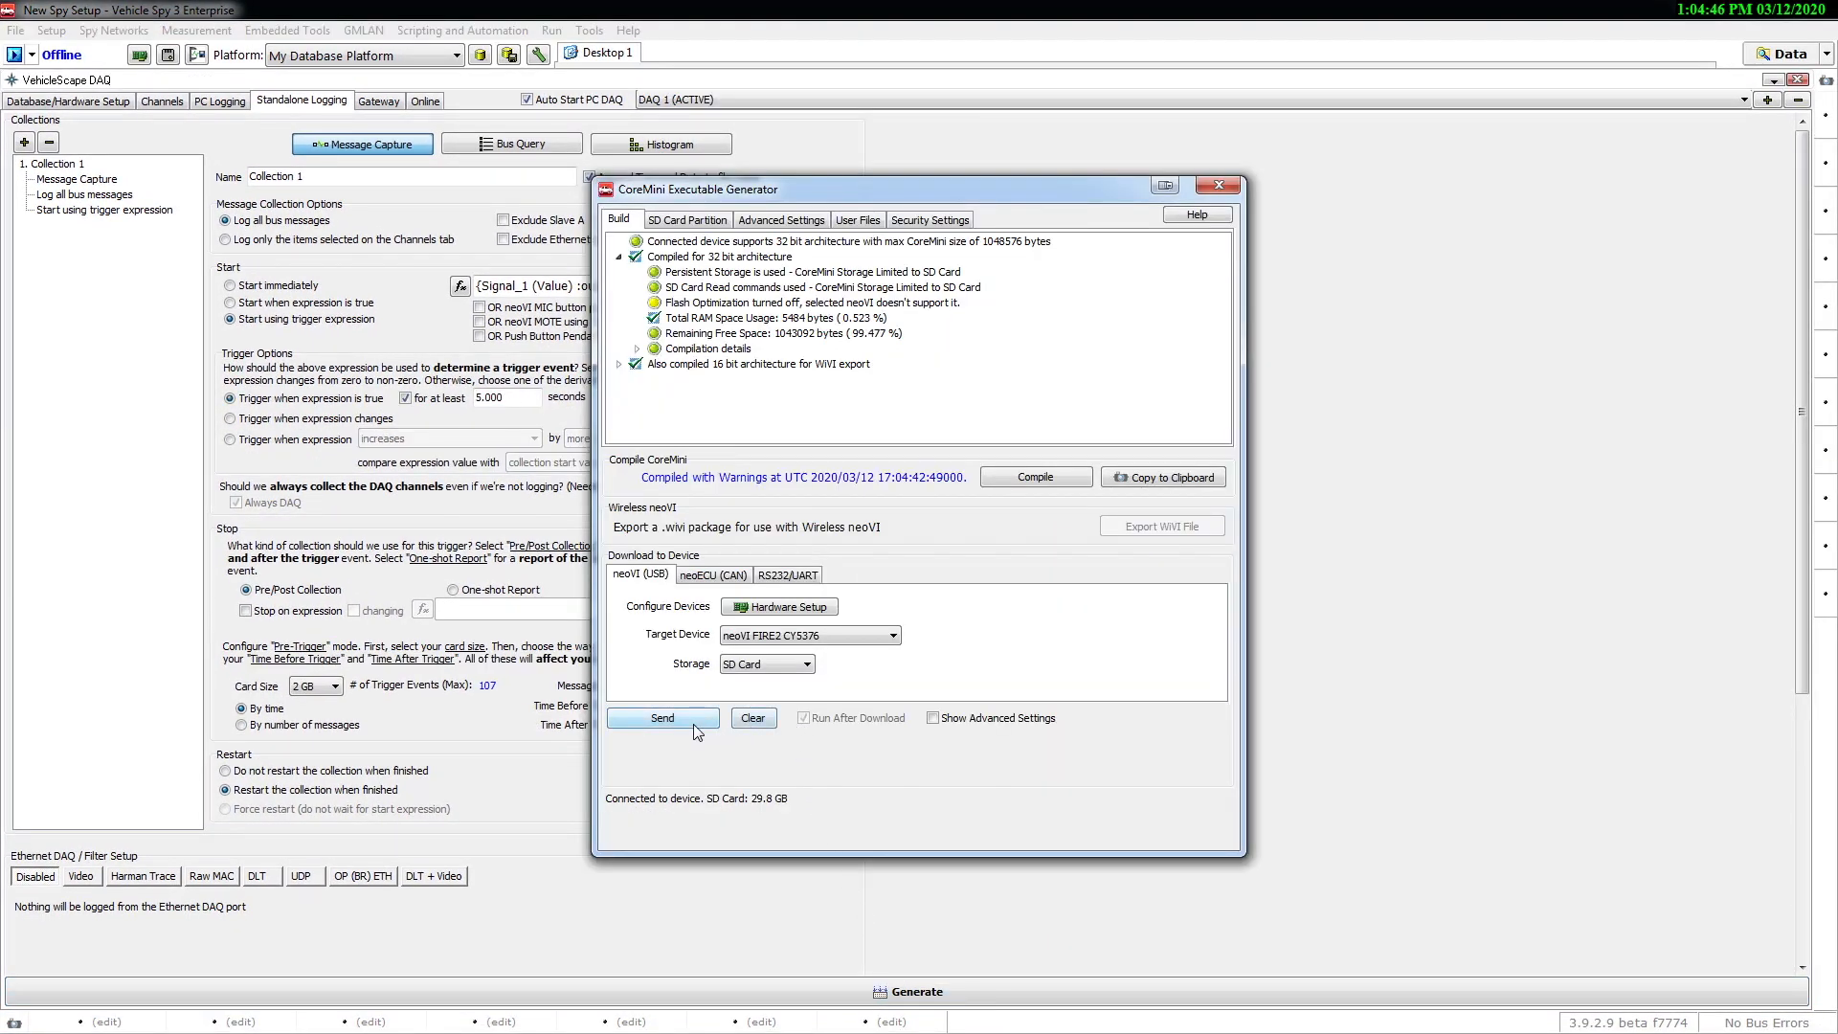
left_click(661, 718)
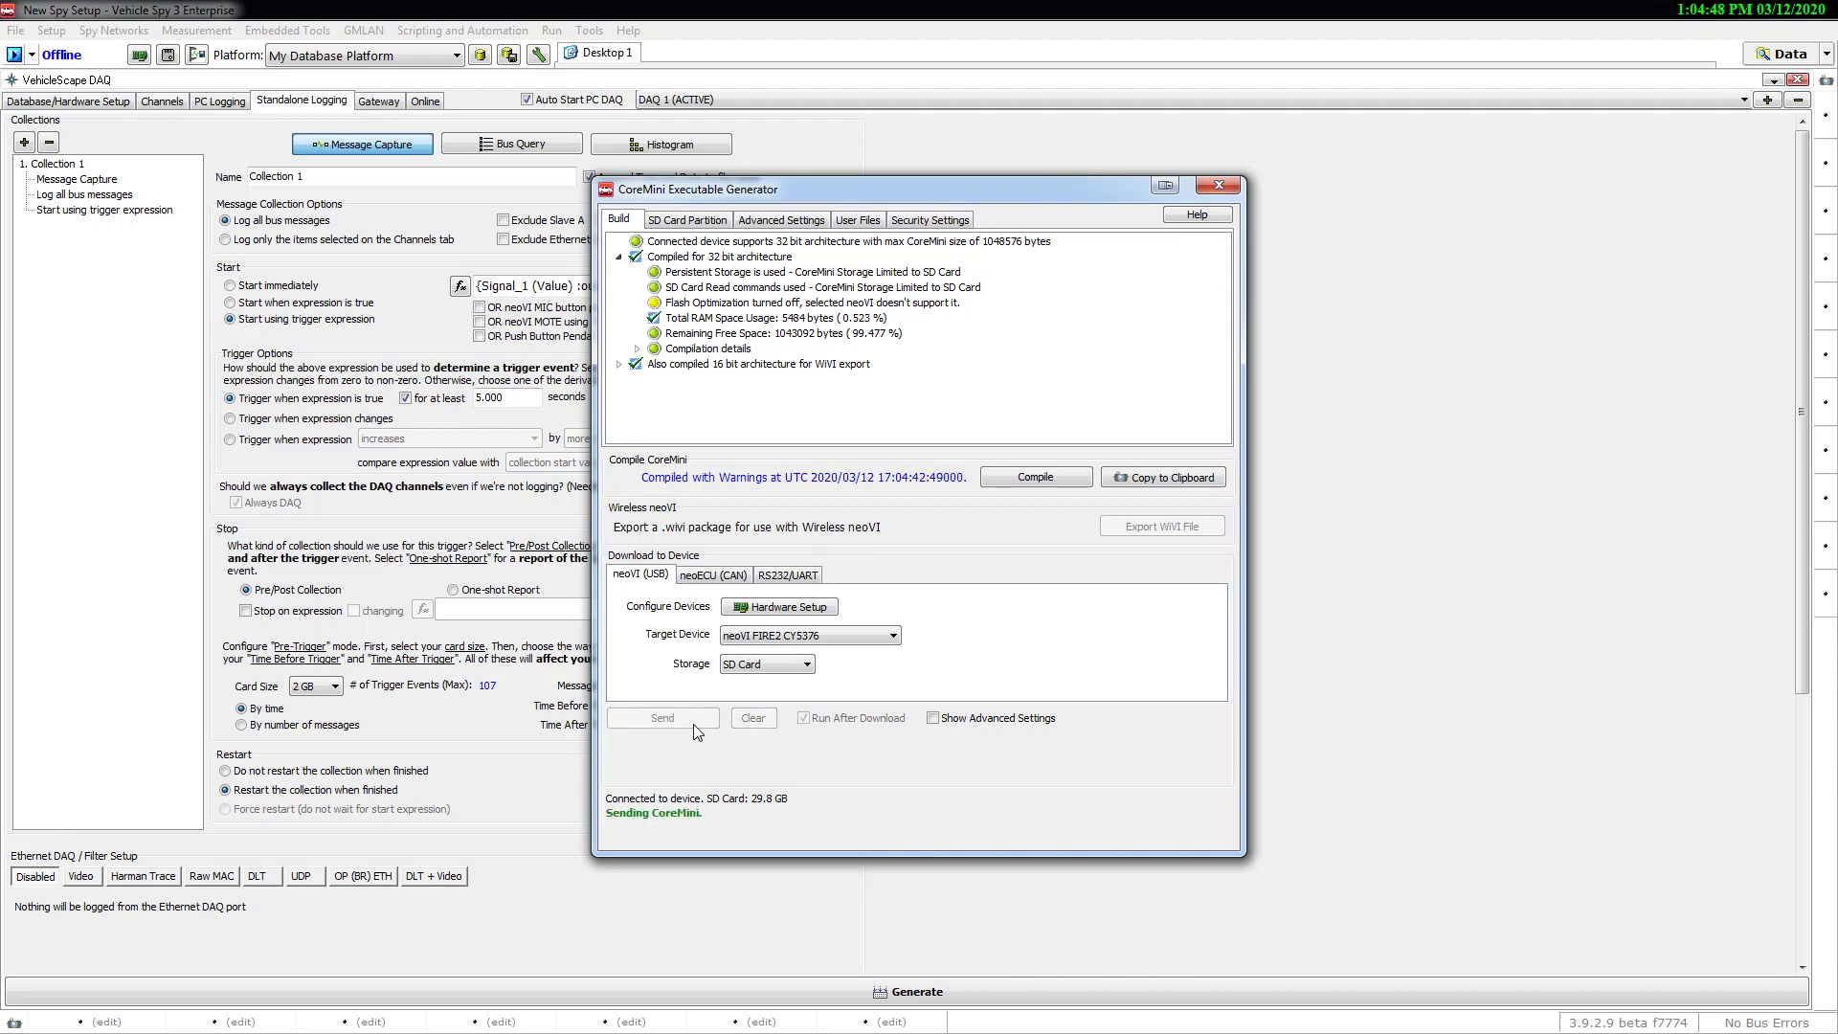